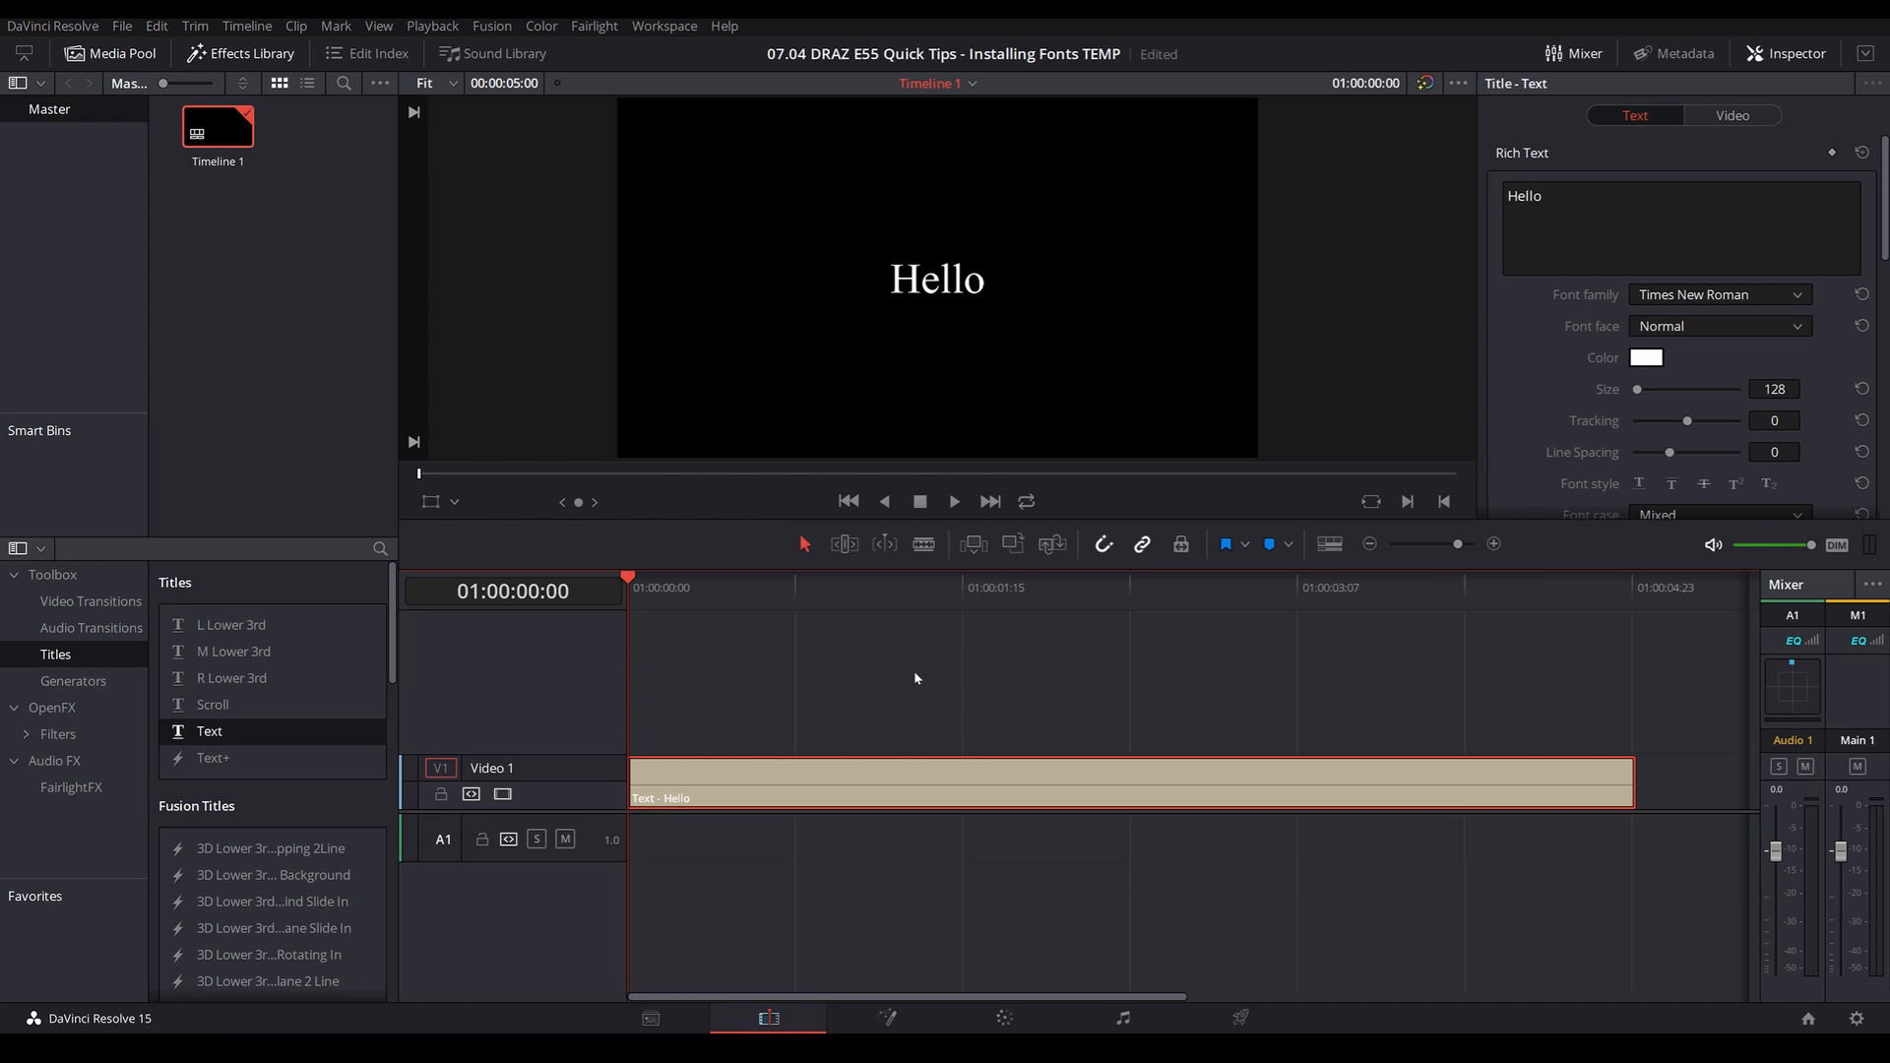
pyautogui.moveTo(897, 756)
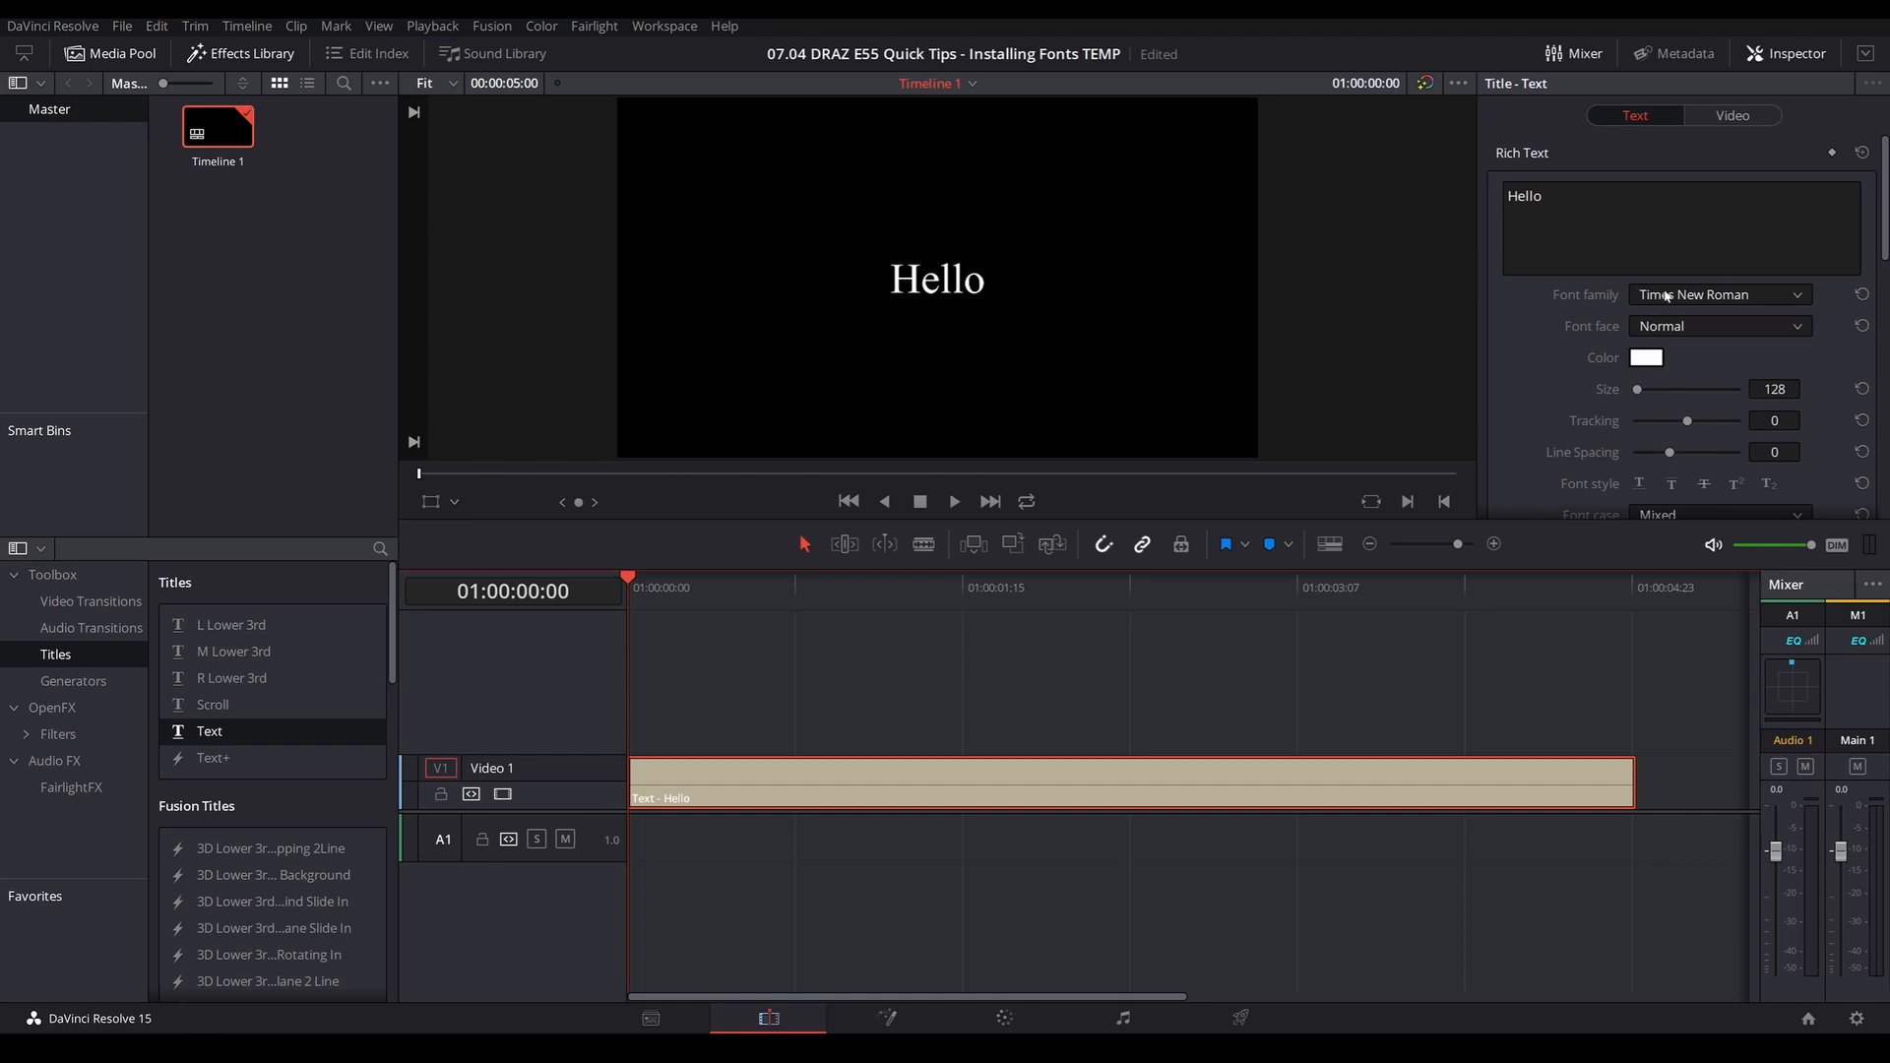
# - Browse the title's Font family list in the Inspector to check available fonts
pyautogui.click(1716, 293)
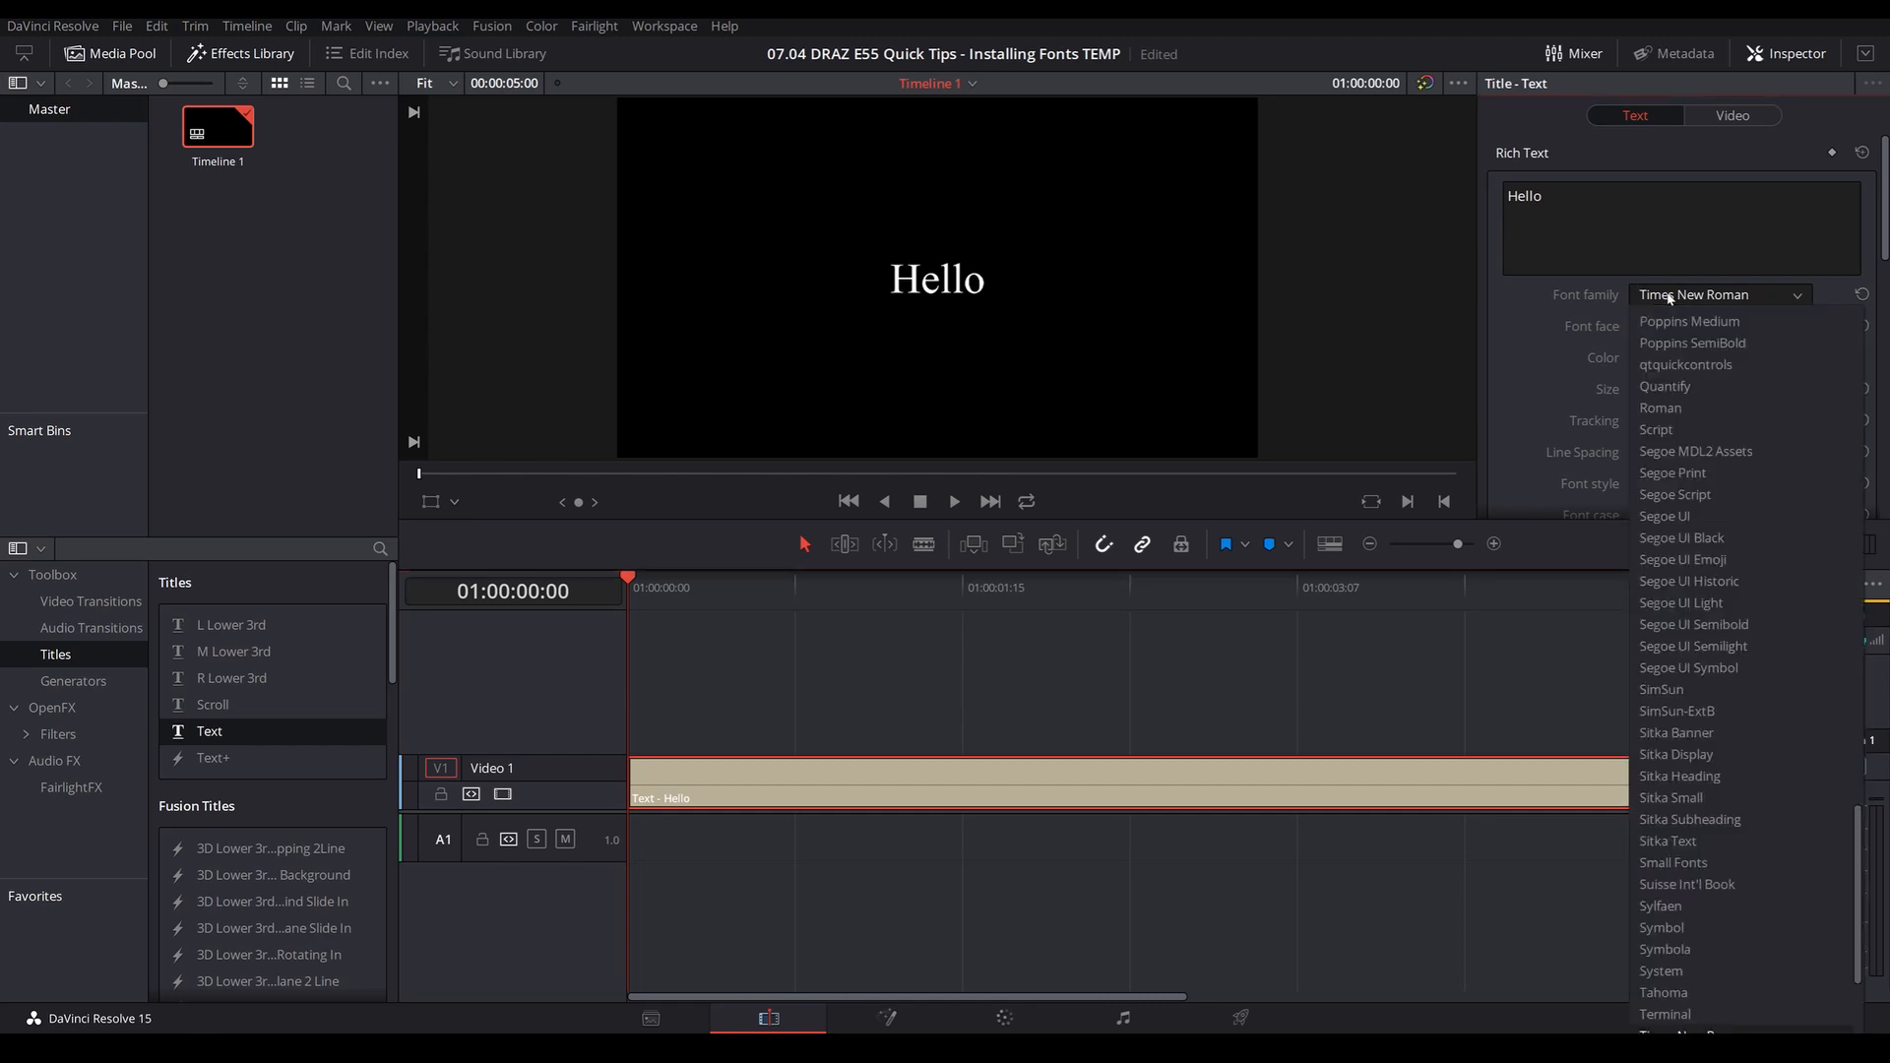
pyautogui.scroll(3)
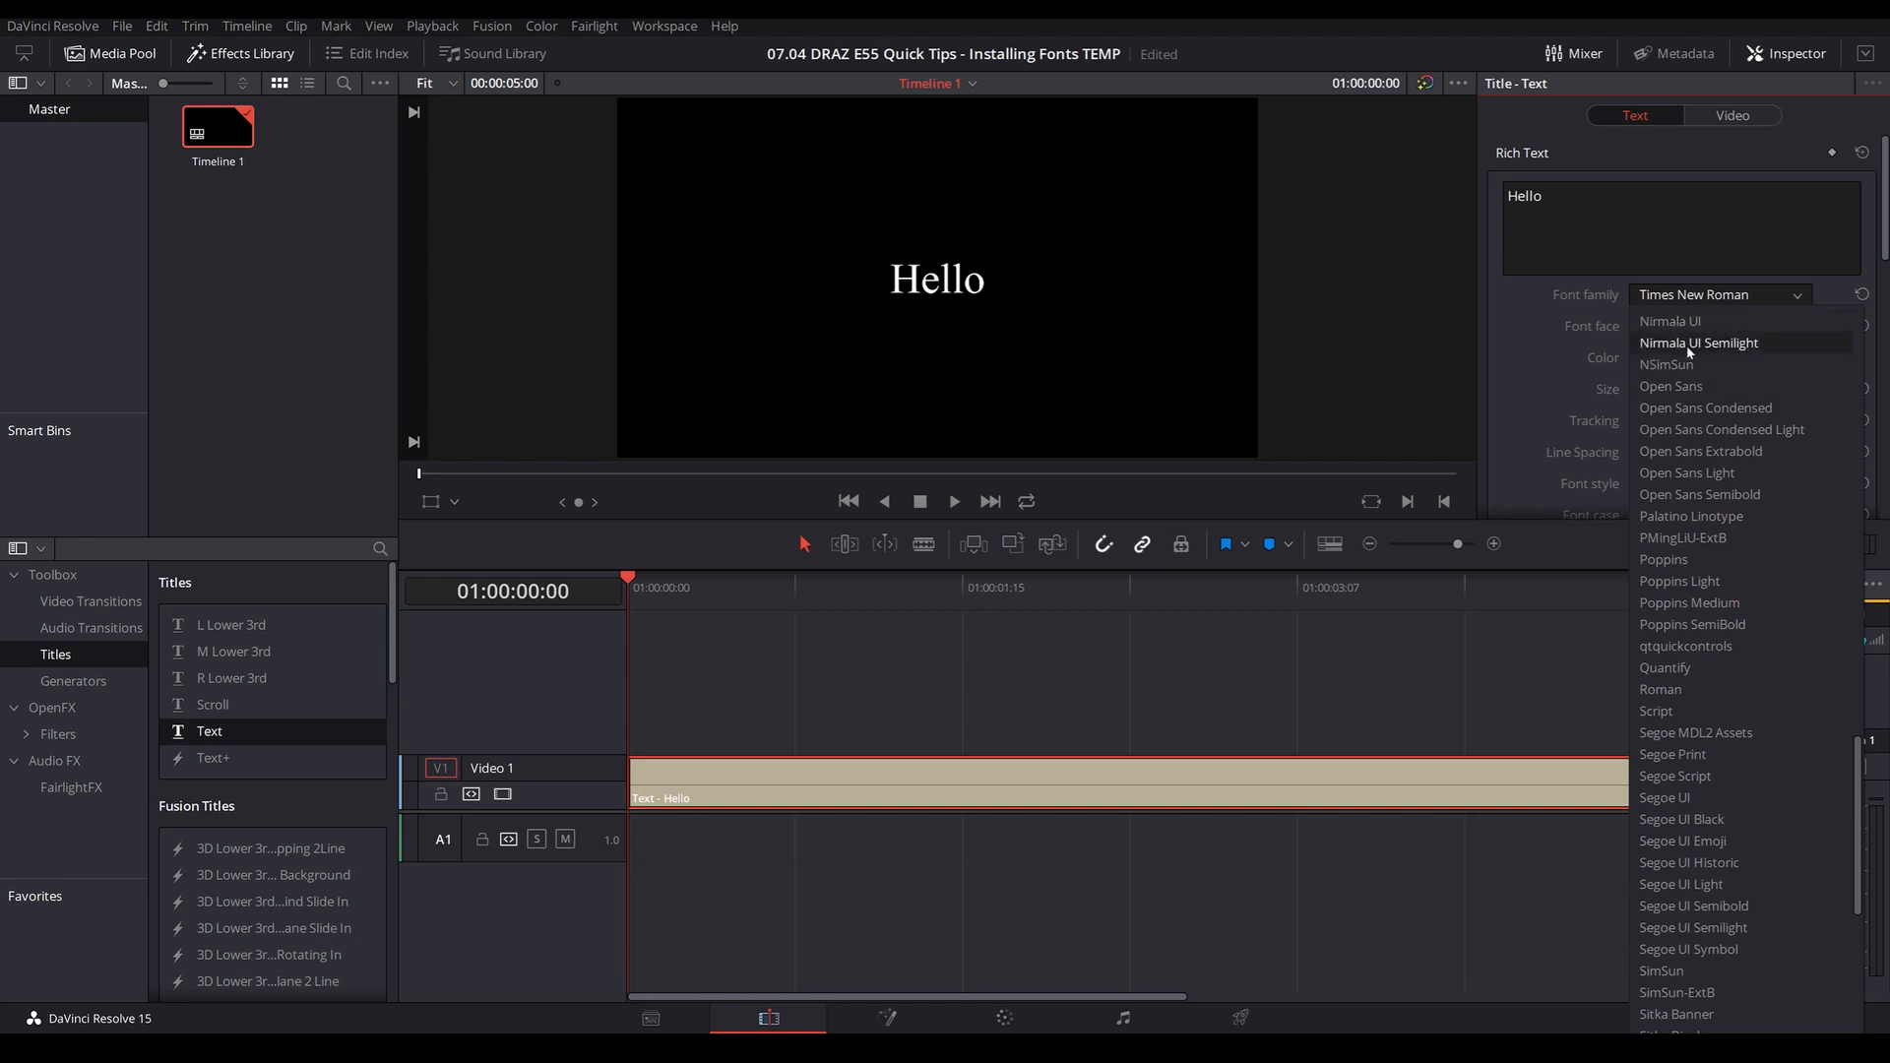
pyautogui.scroll(3)
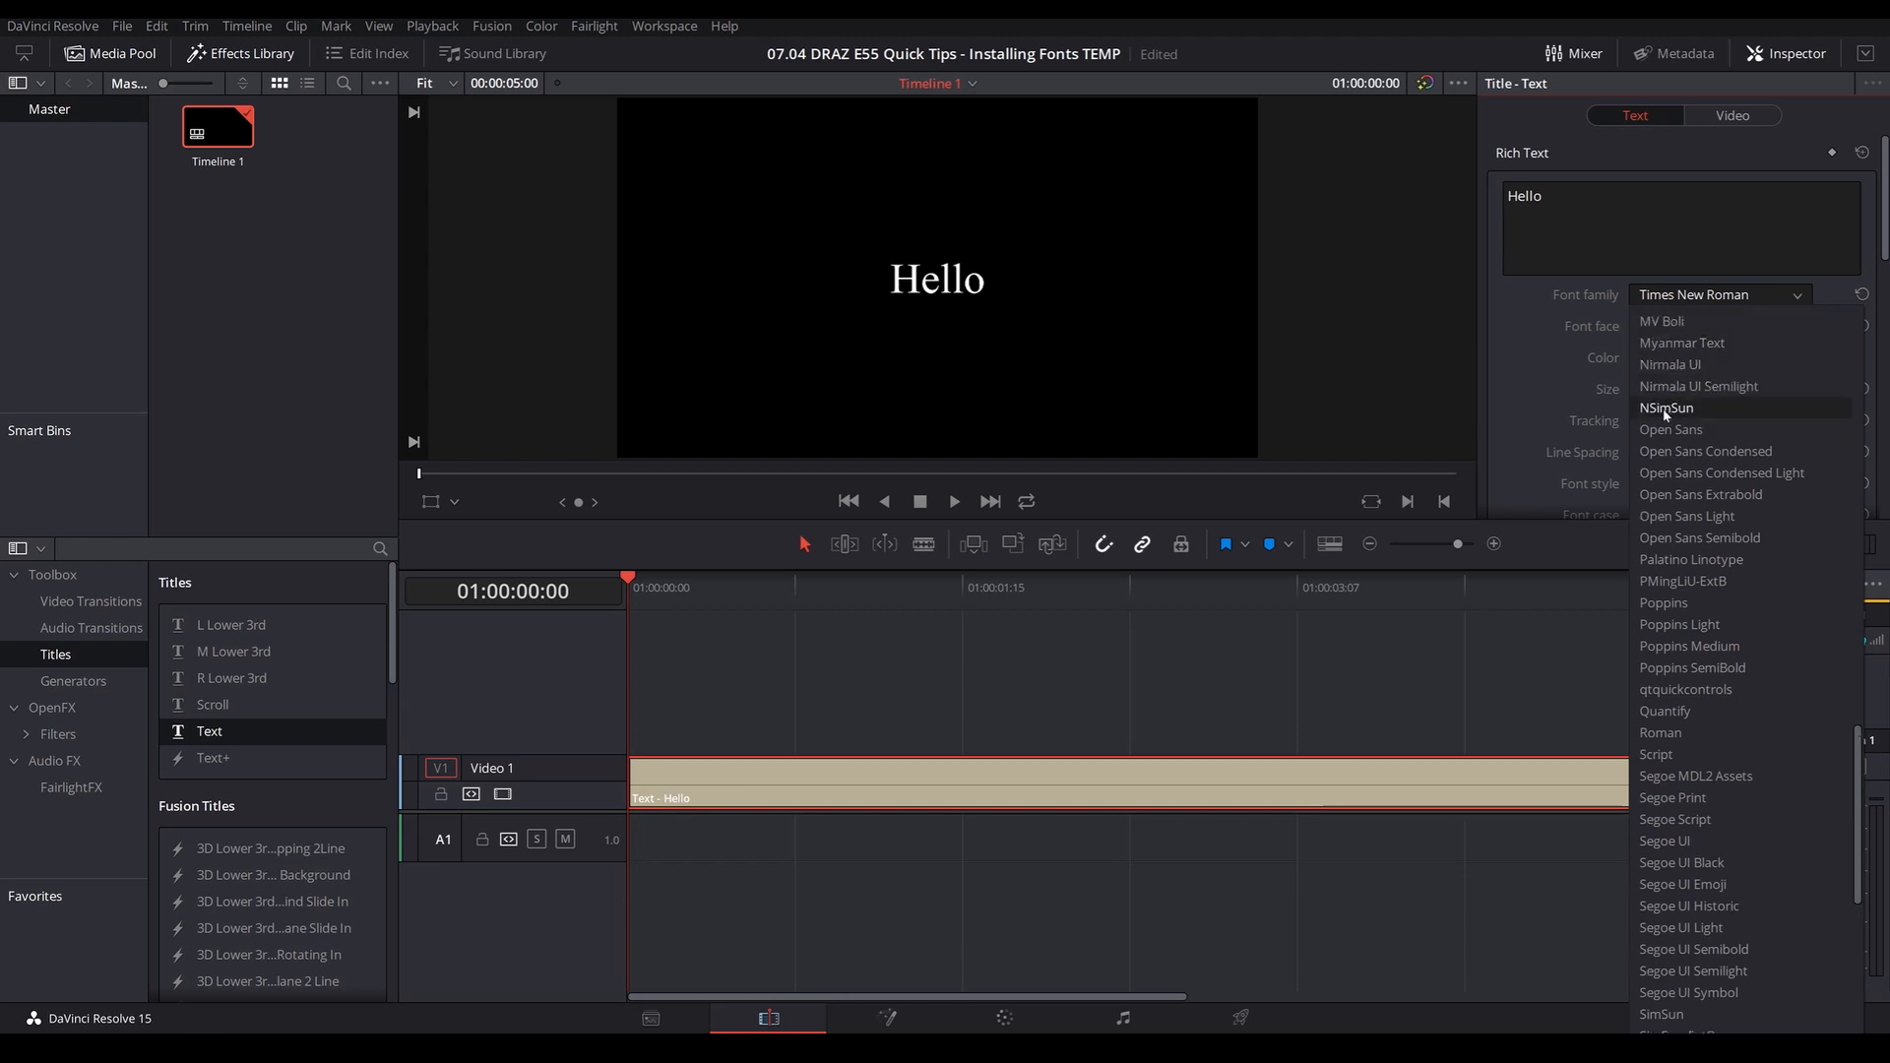
pyautogui.moveTo(1673, 364)
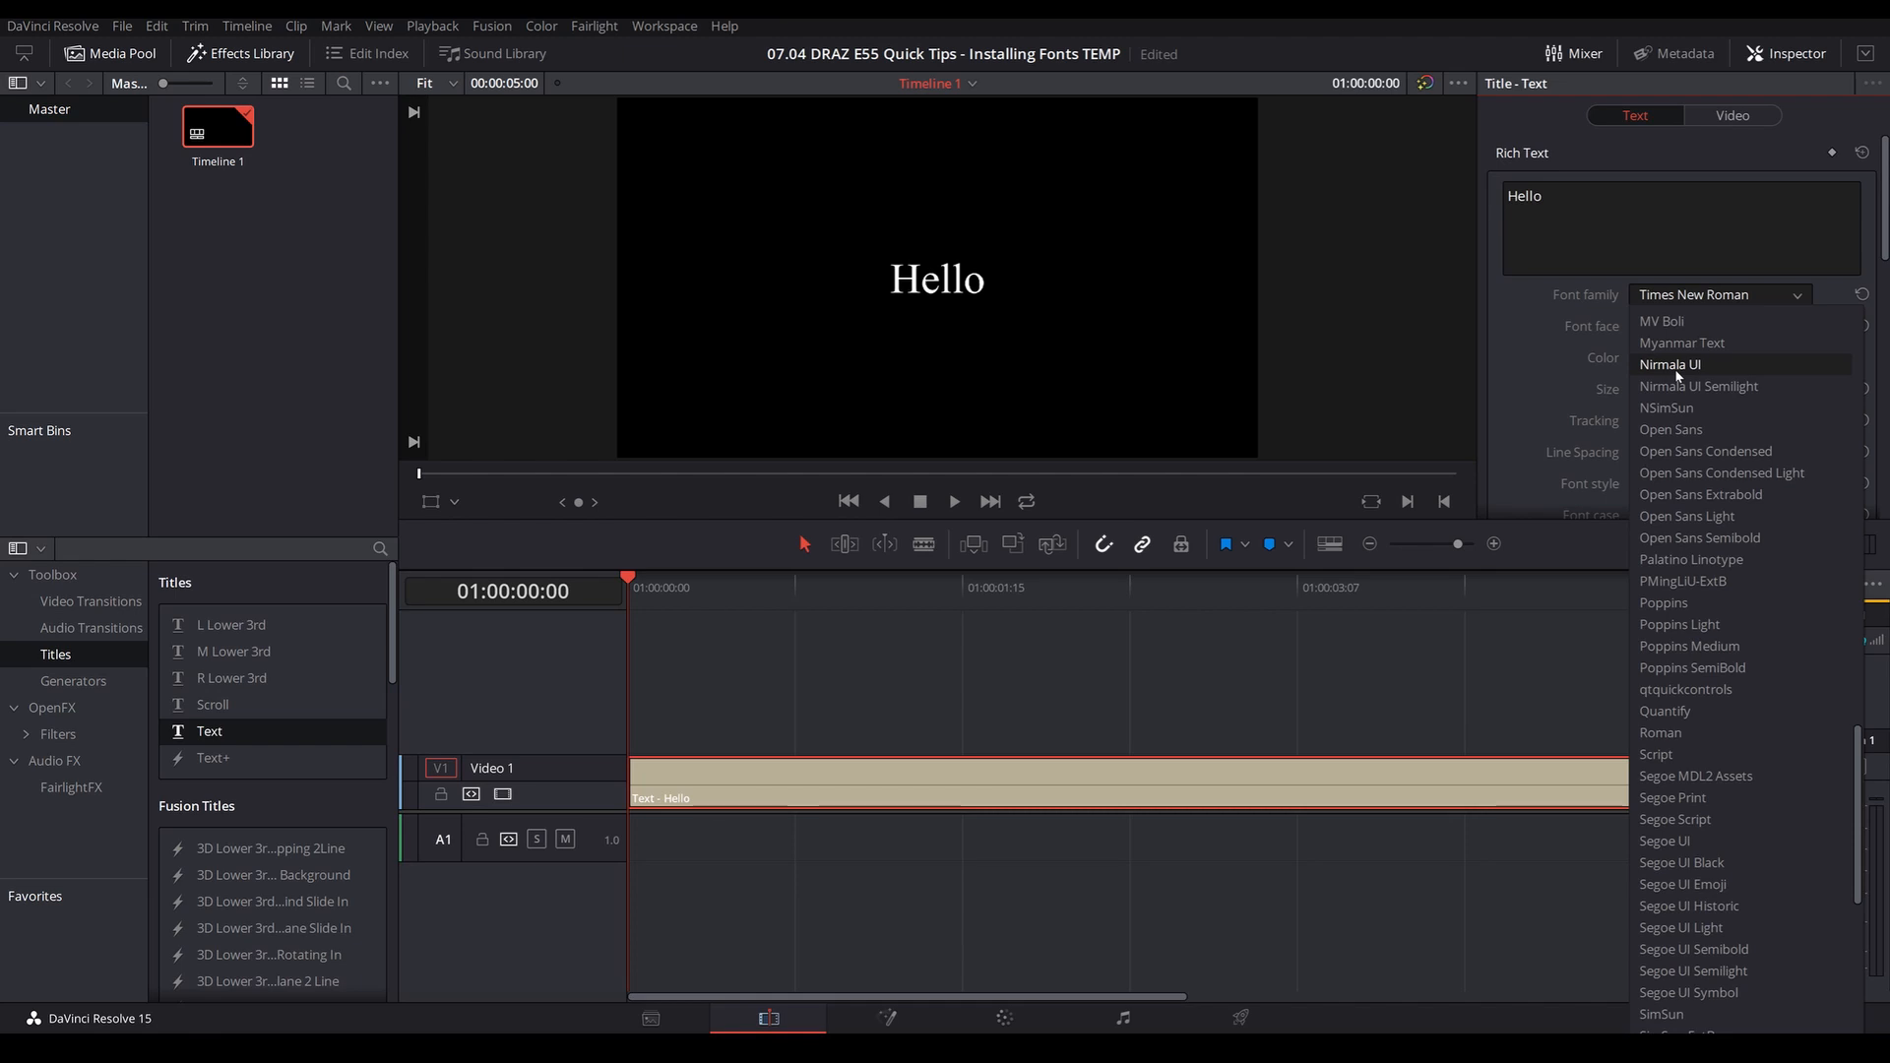
pyautogui.moveTo(1549, 362)
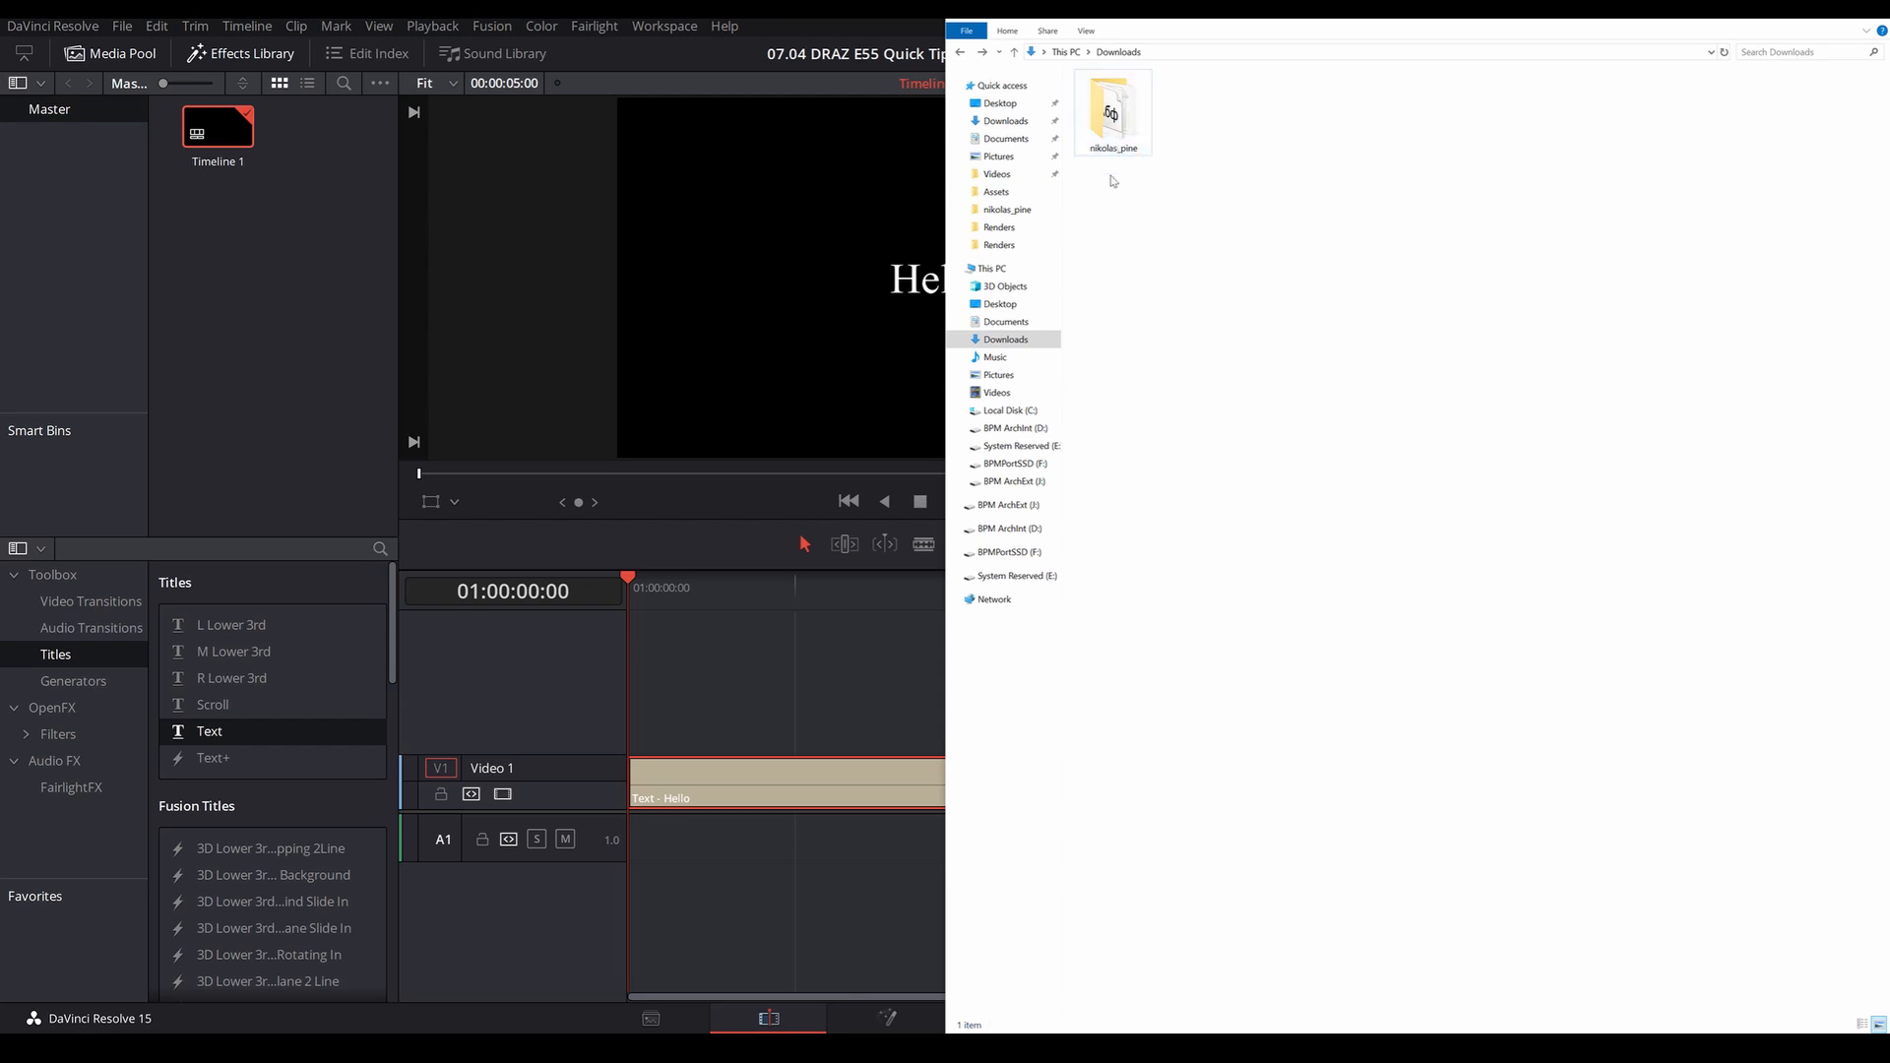
# - Open the nikolas_pine folder in Downloads and select the Nikolas & Pine TrueType font file
pyautogui.doubleClick(1110, 108)
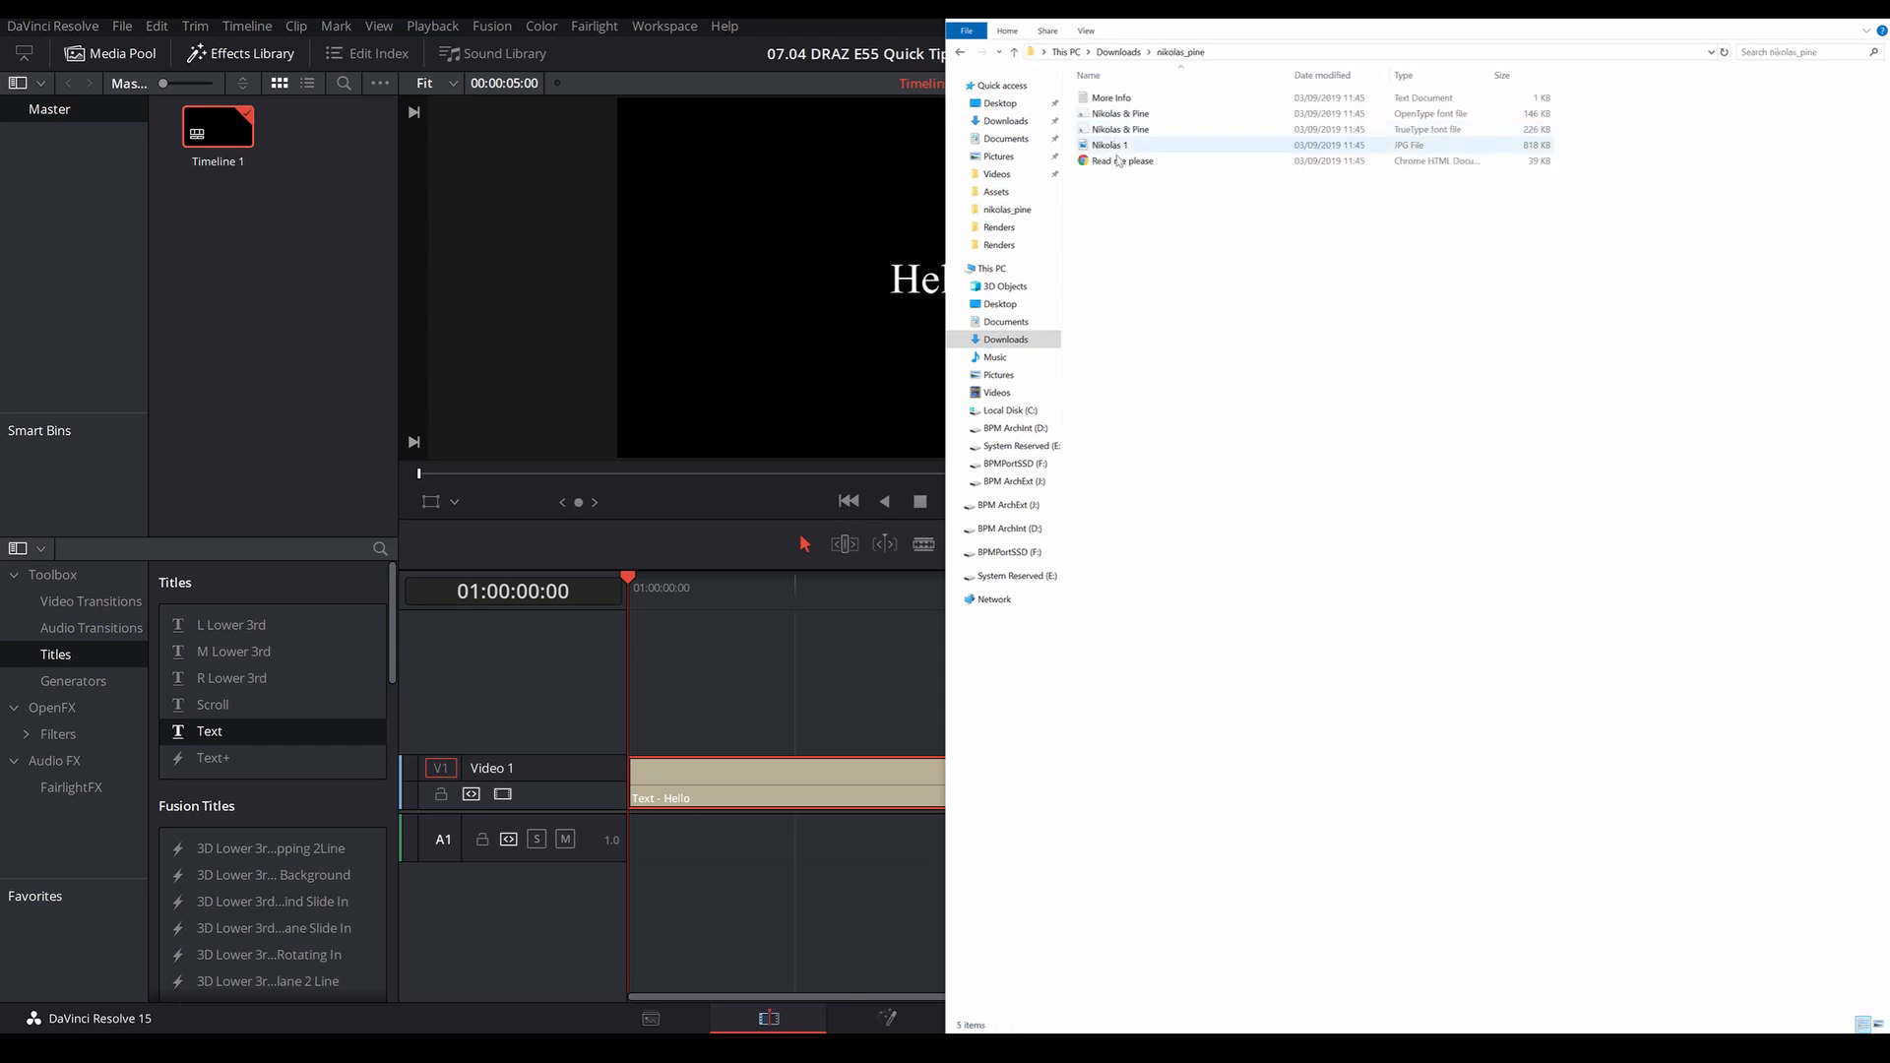
pyautogui.moveTo(1170, 130)
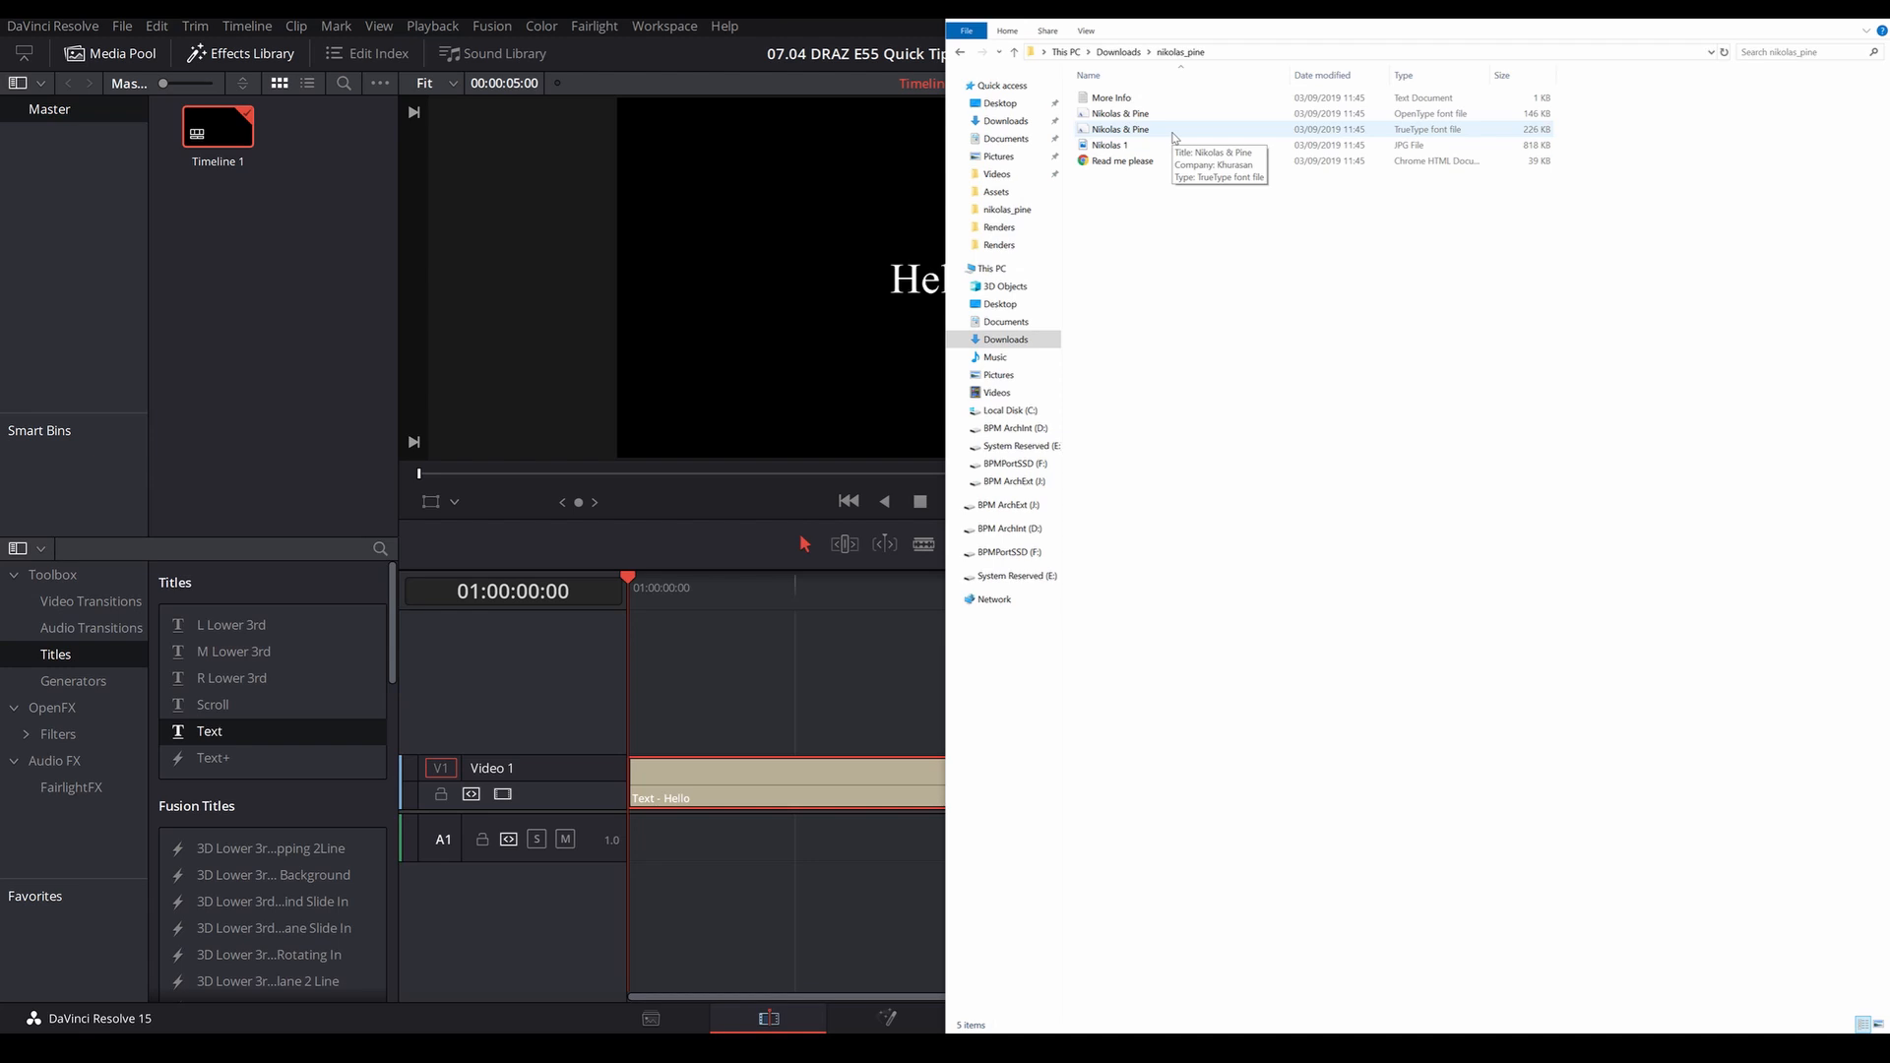
pyautogui.moveTo(1392, 136)
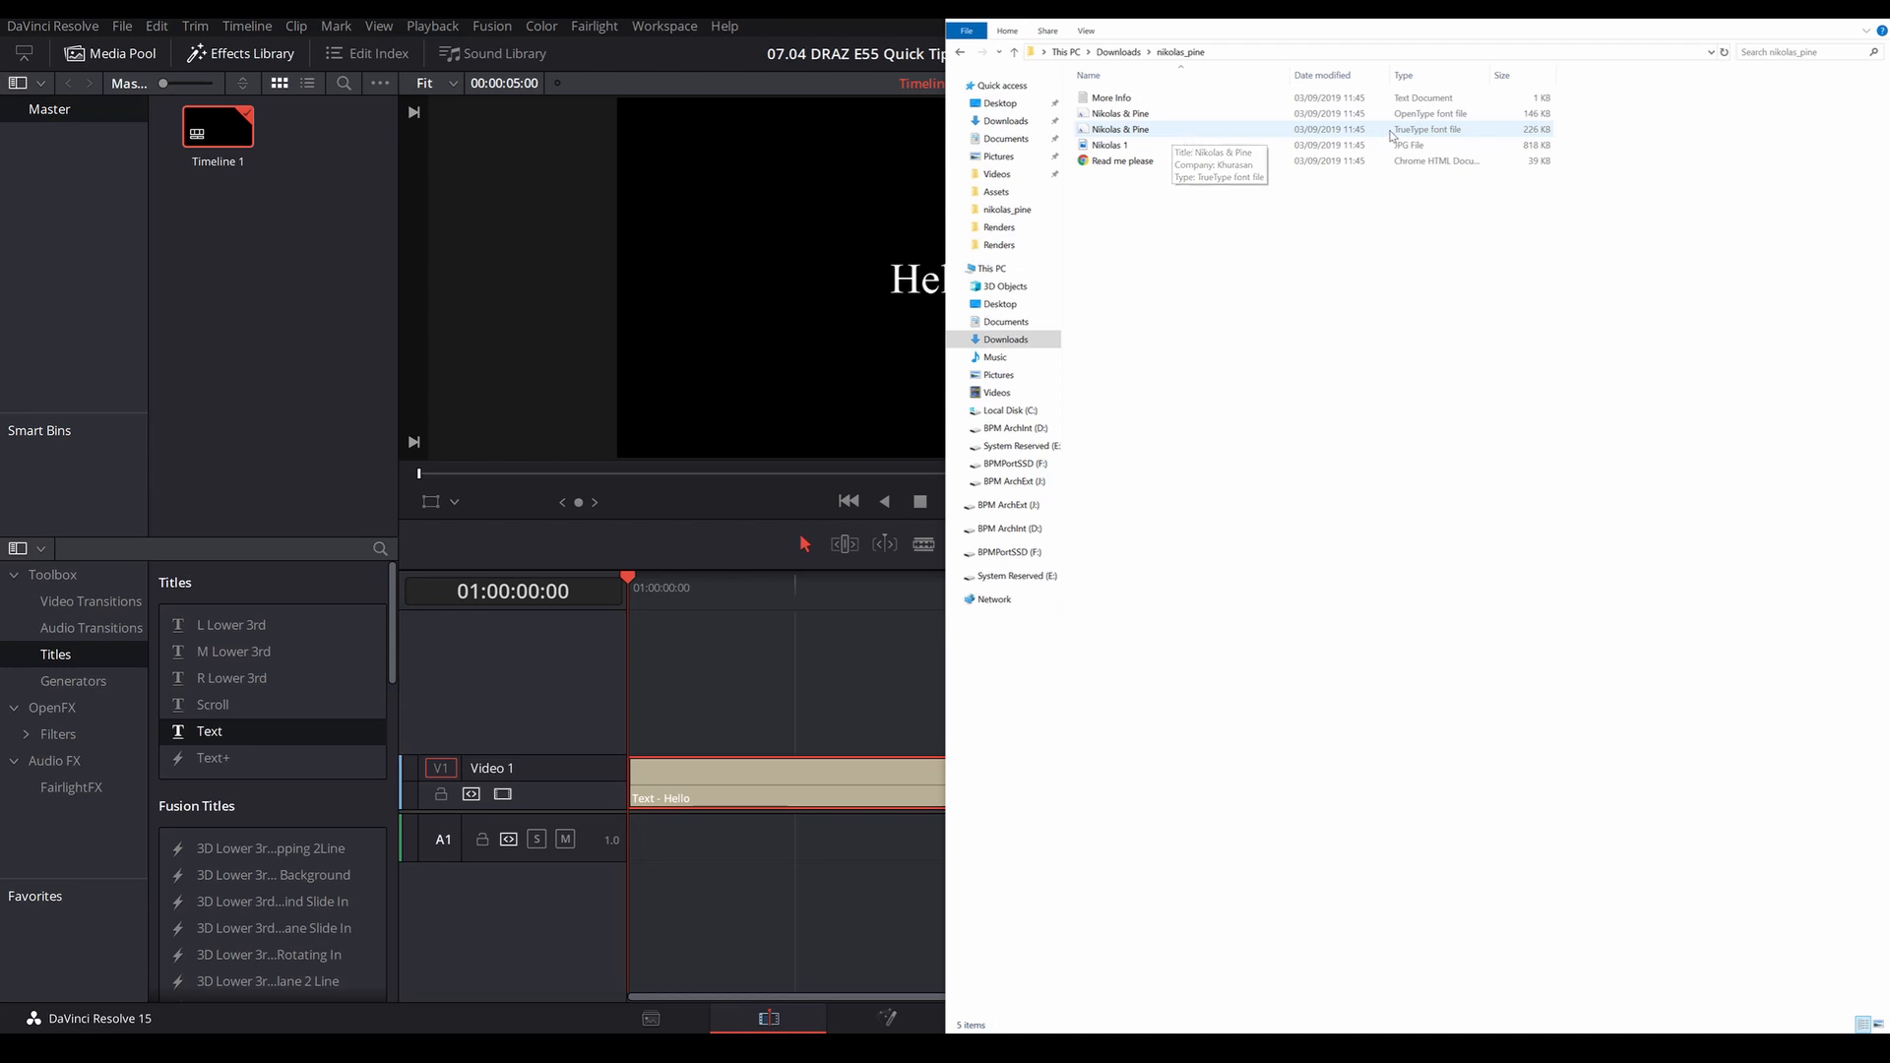
pyautogui.moveTo(1368, 136)
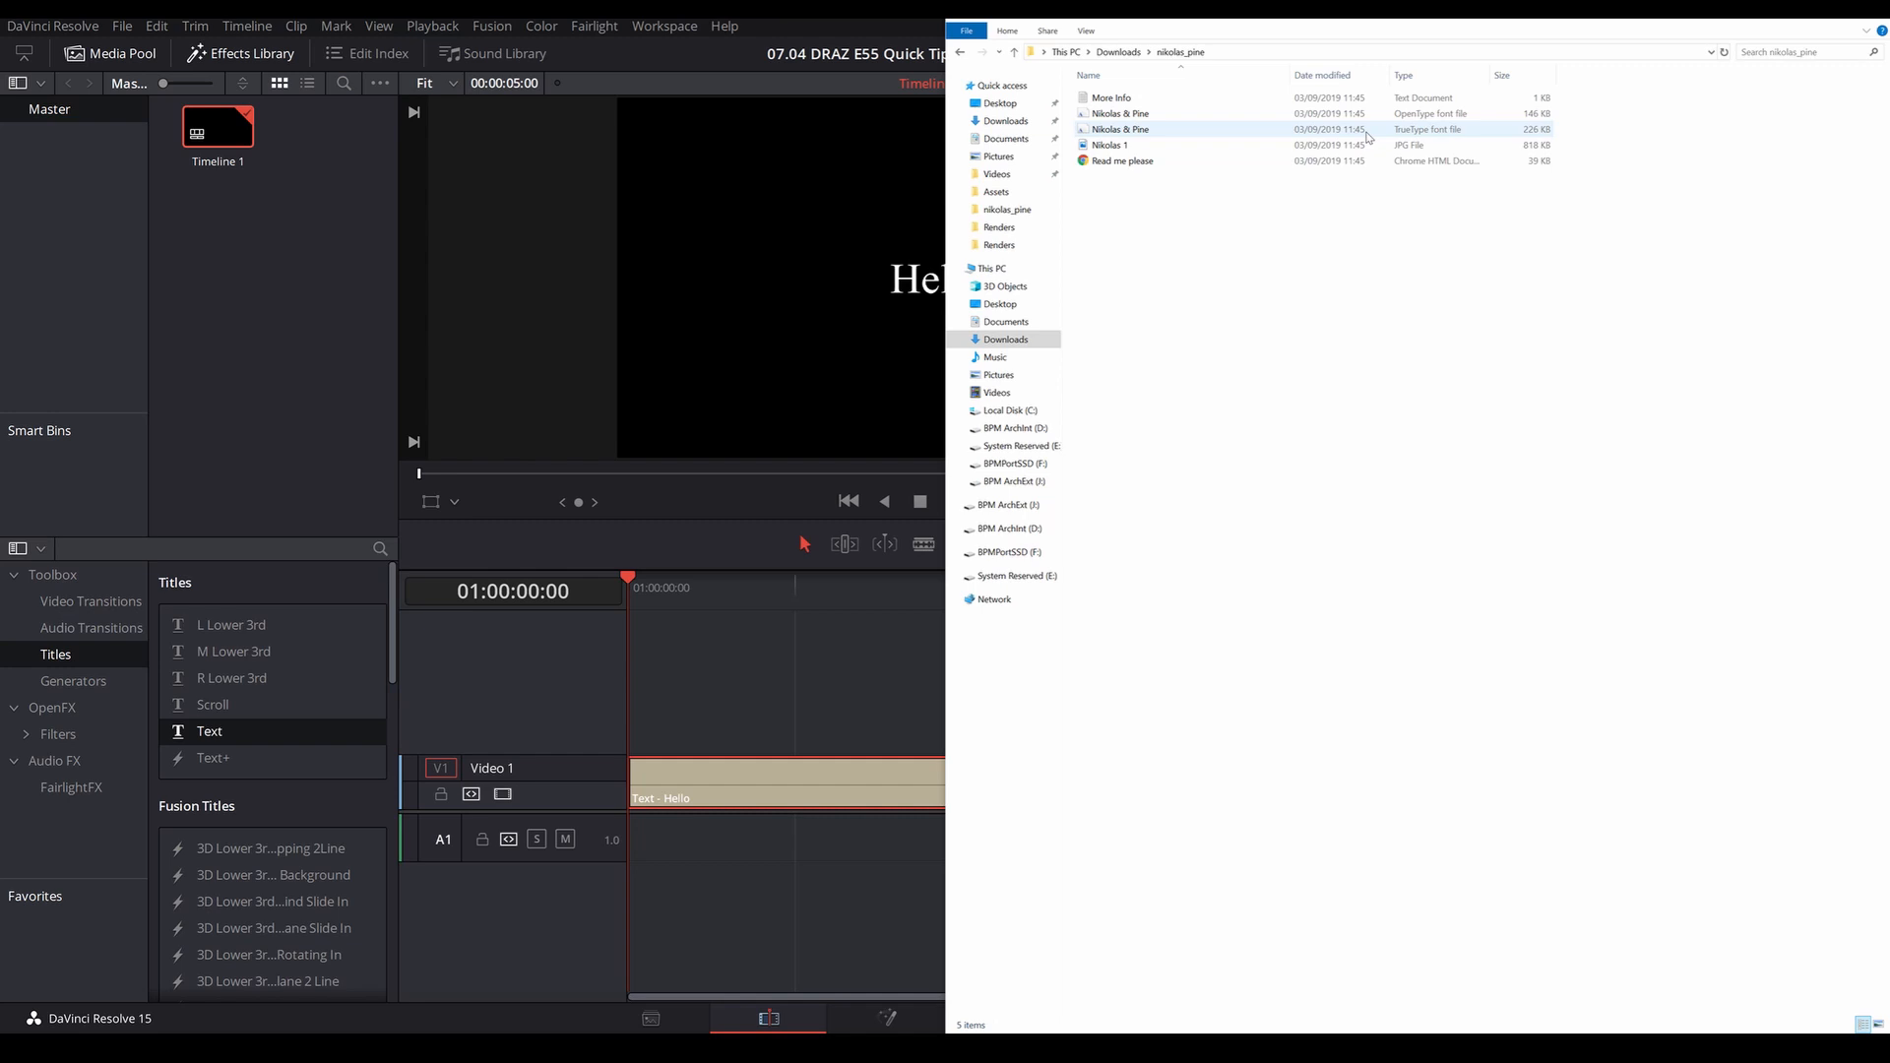
pyautogui.click(1118, 112)
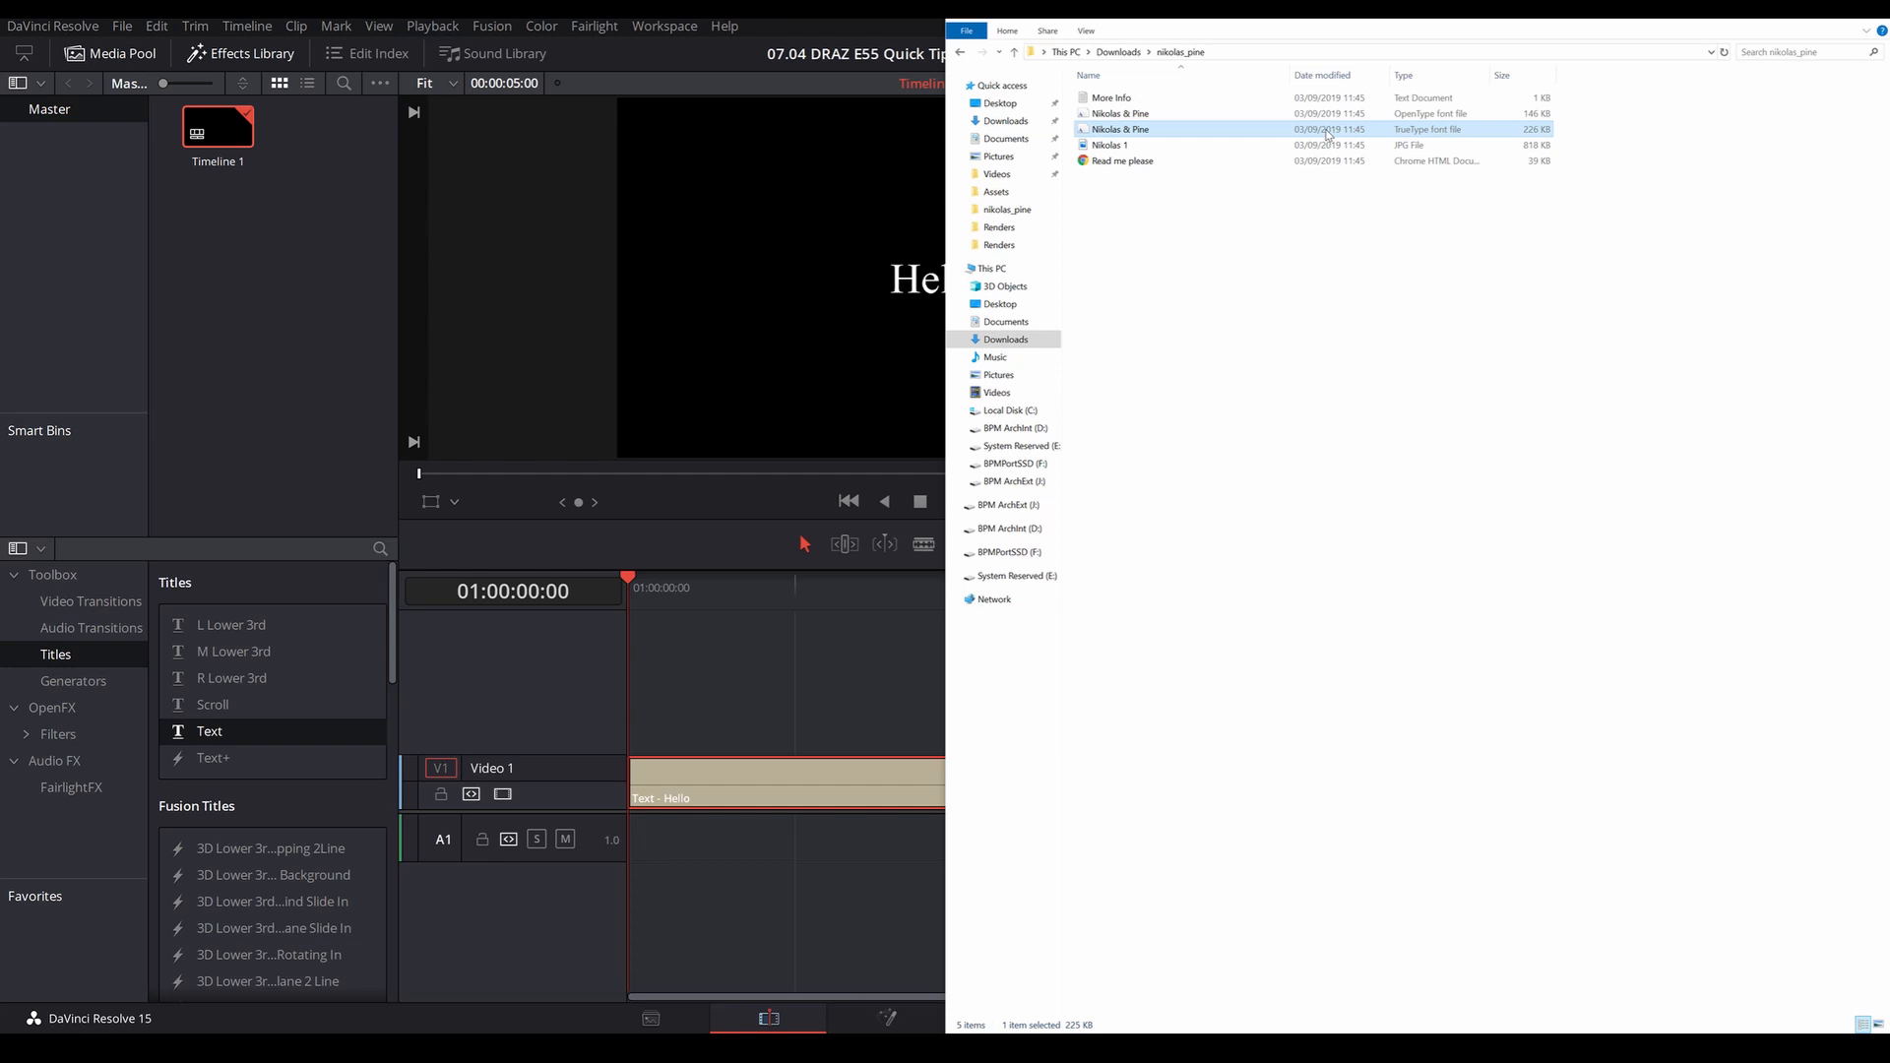
pyautogui.click(1120, 114)
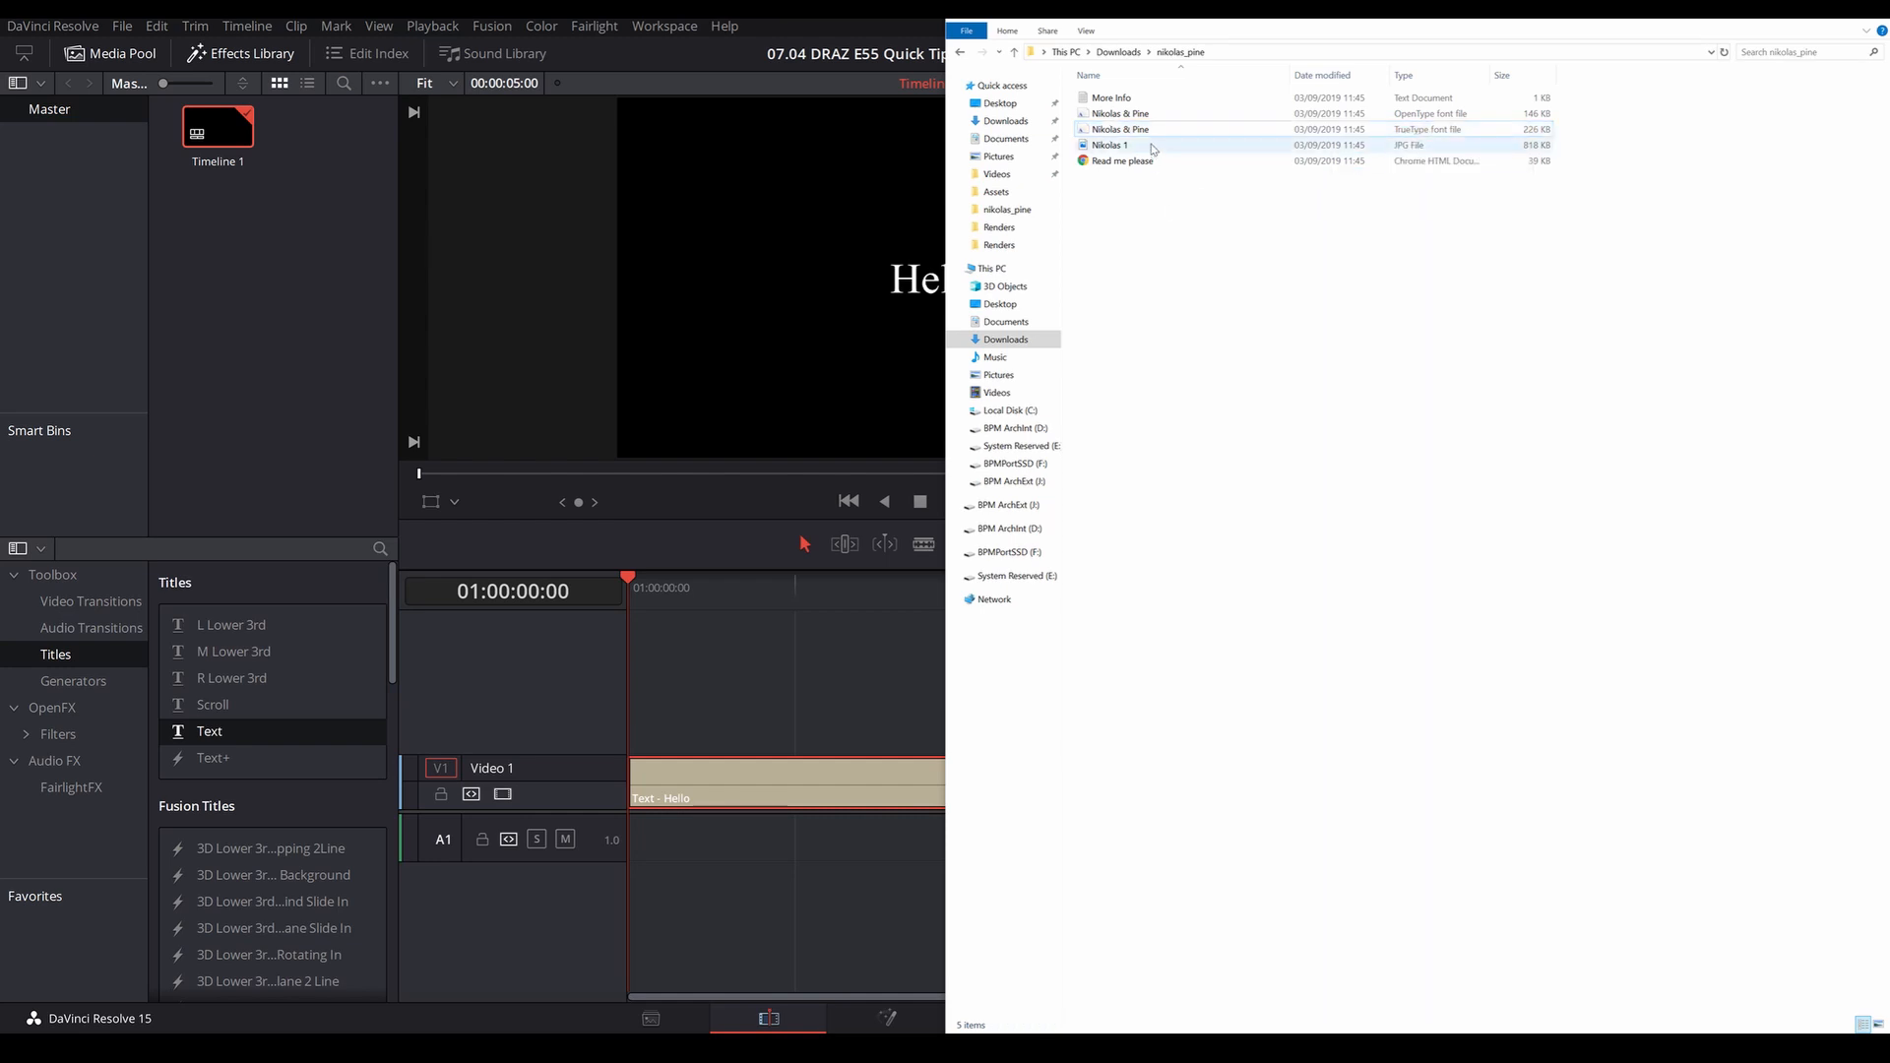
pyautogui.doubleClick(1121, 130)
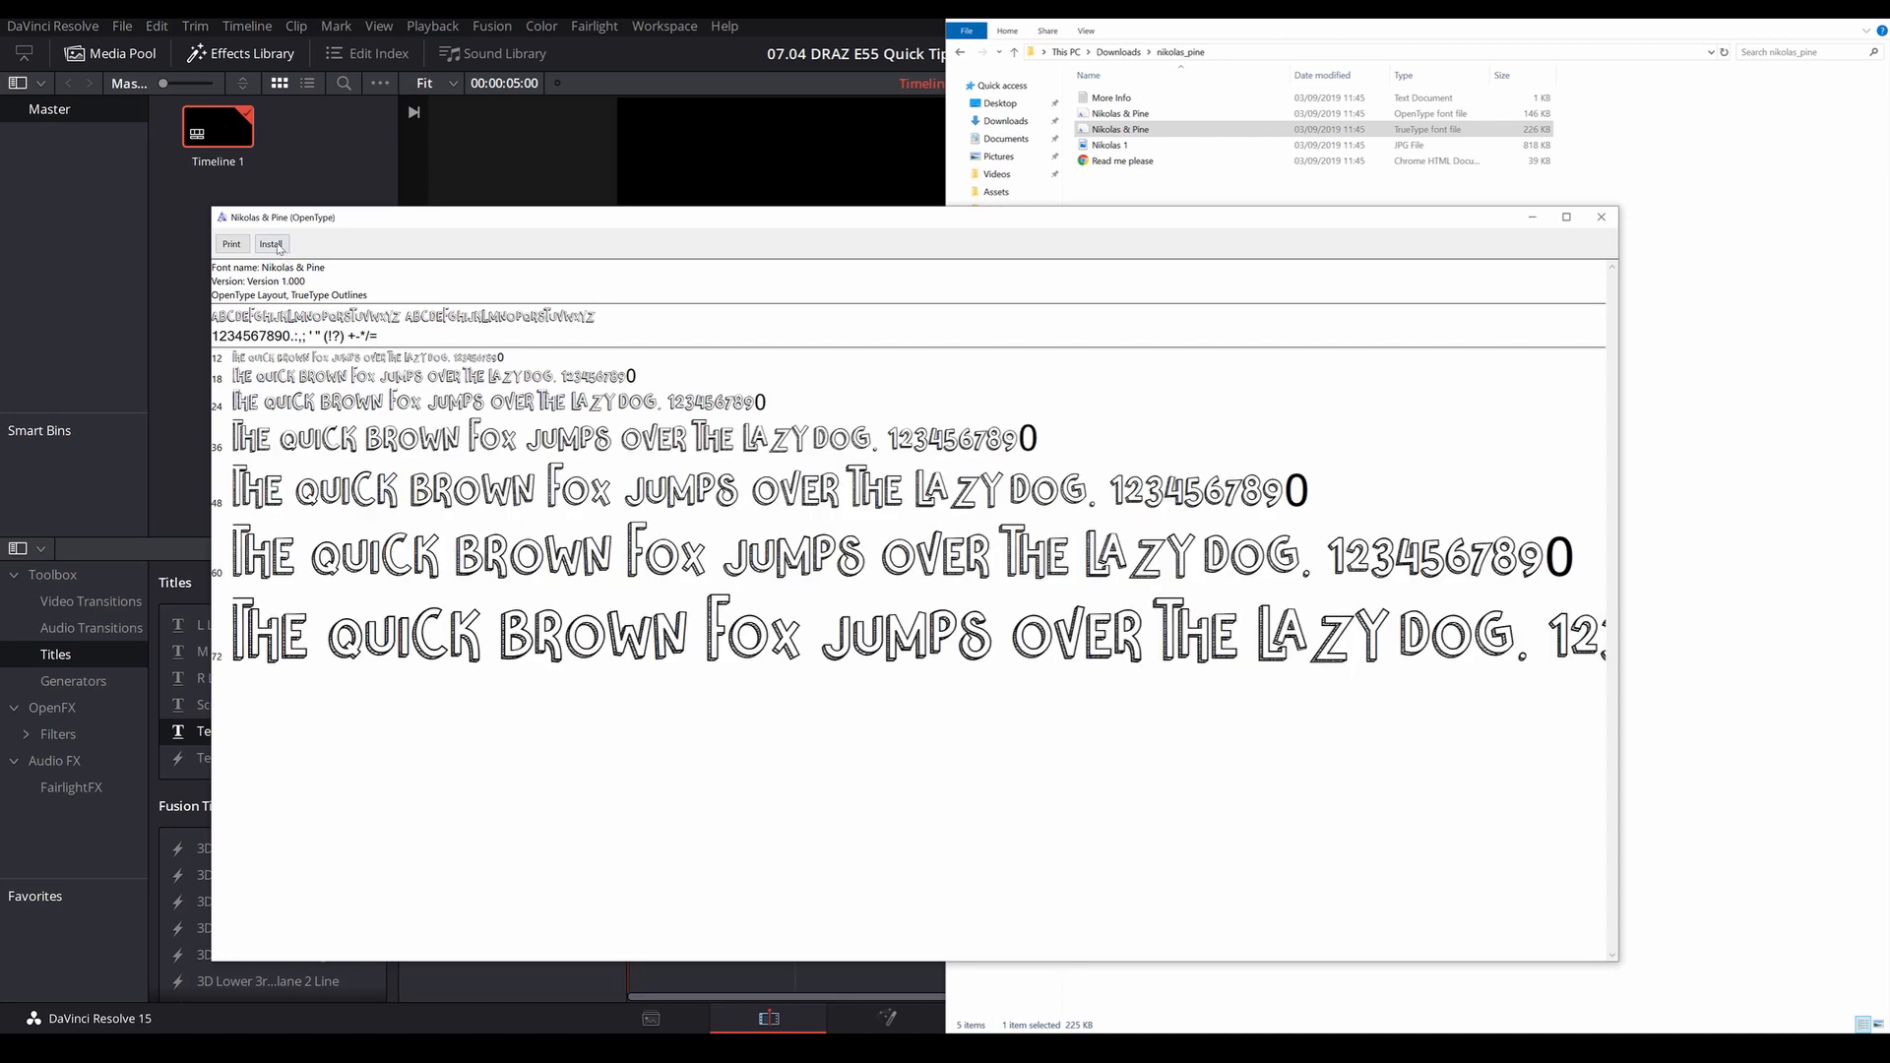
pyautogui.moveTo(1597, 230)
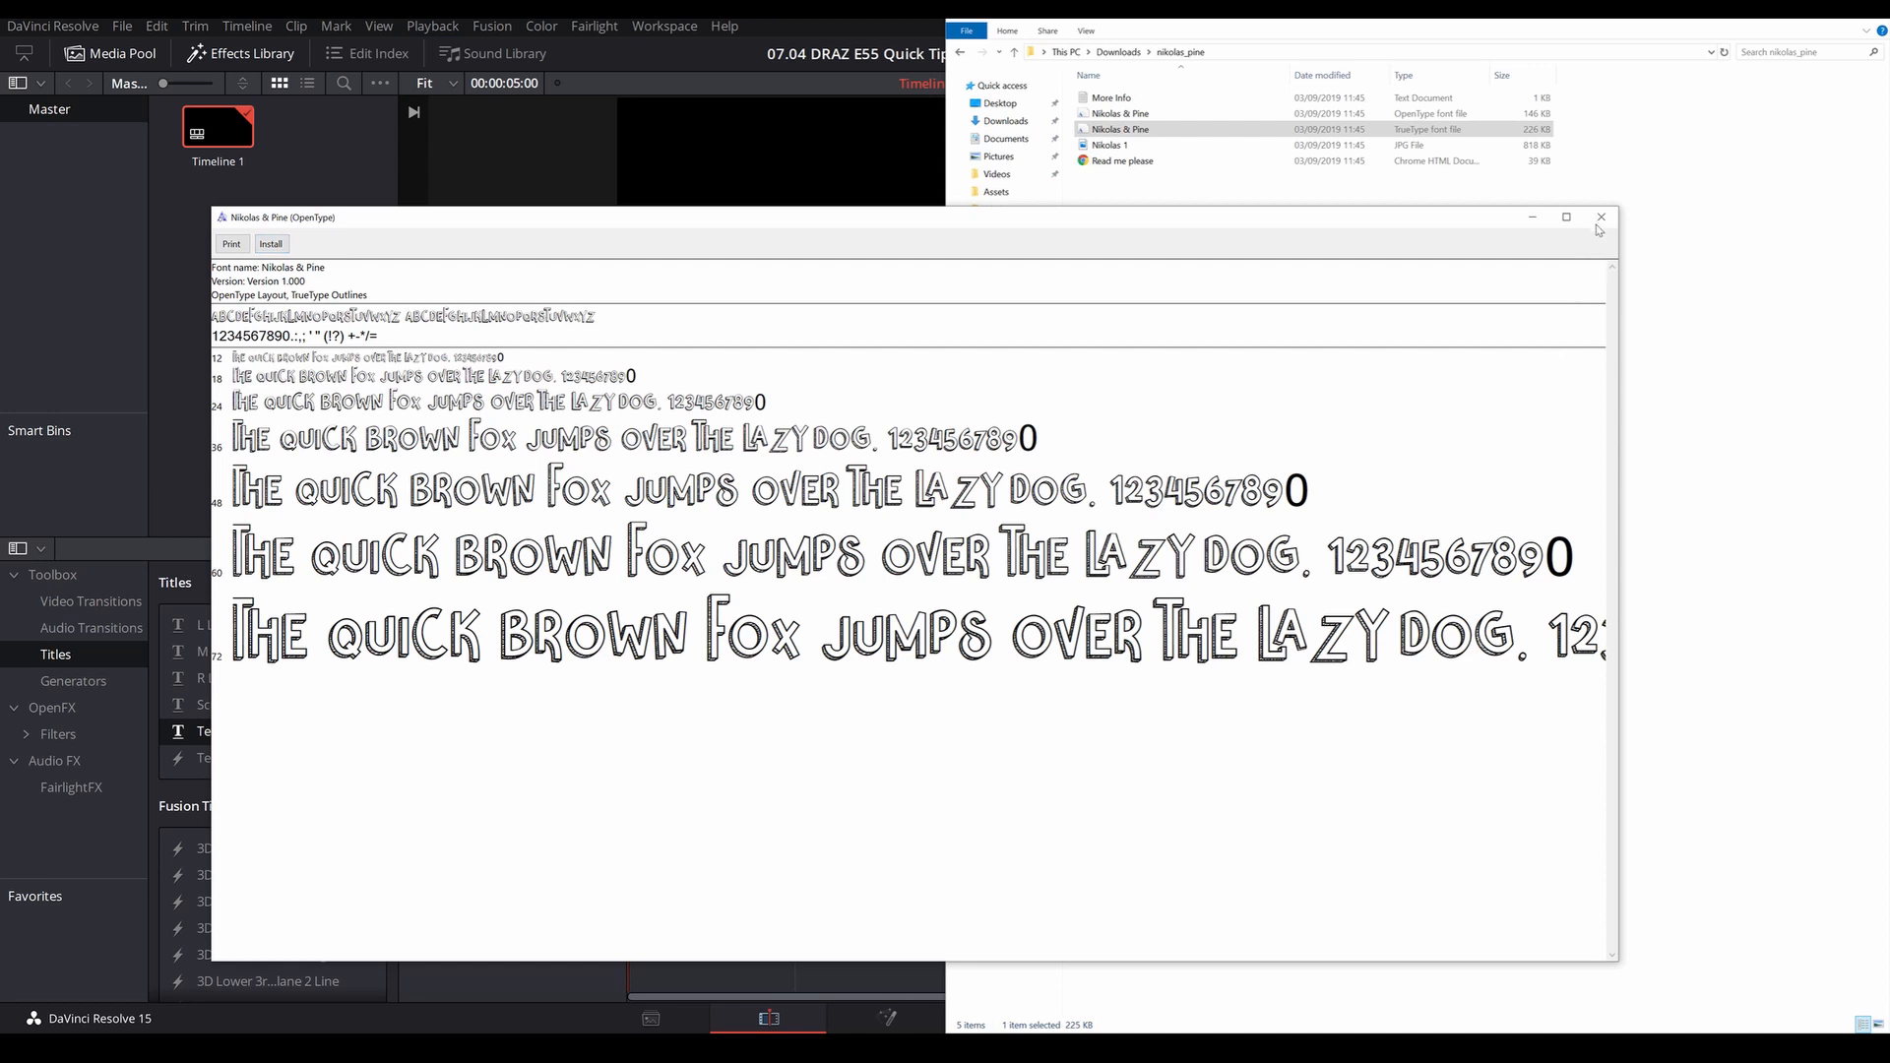
pyautogui.click(1601, 216)
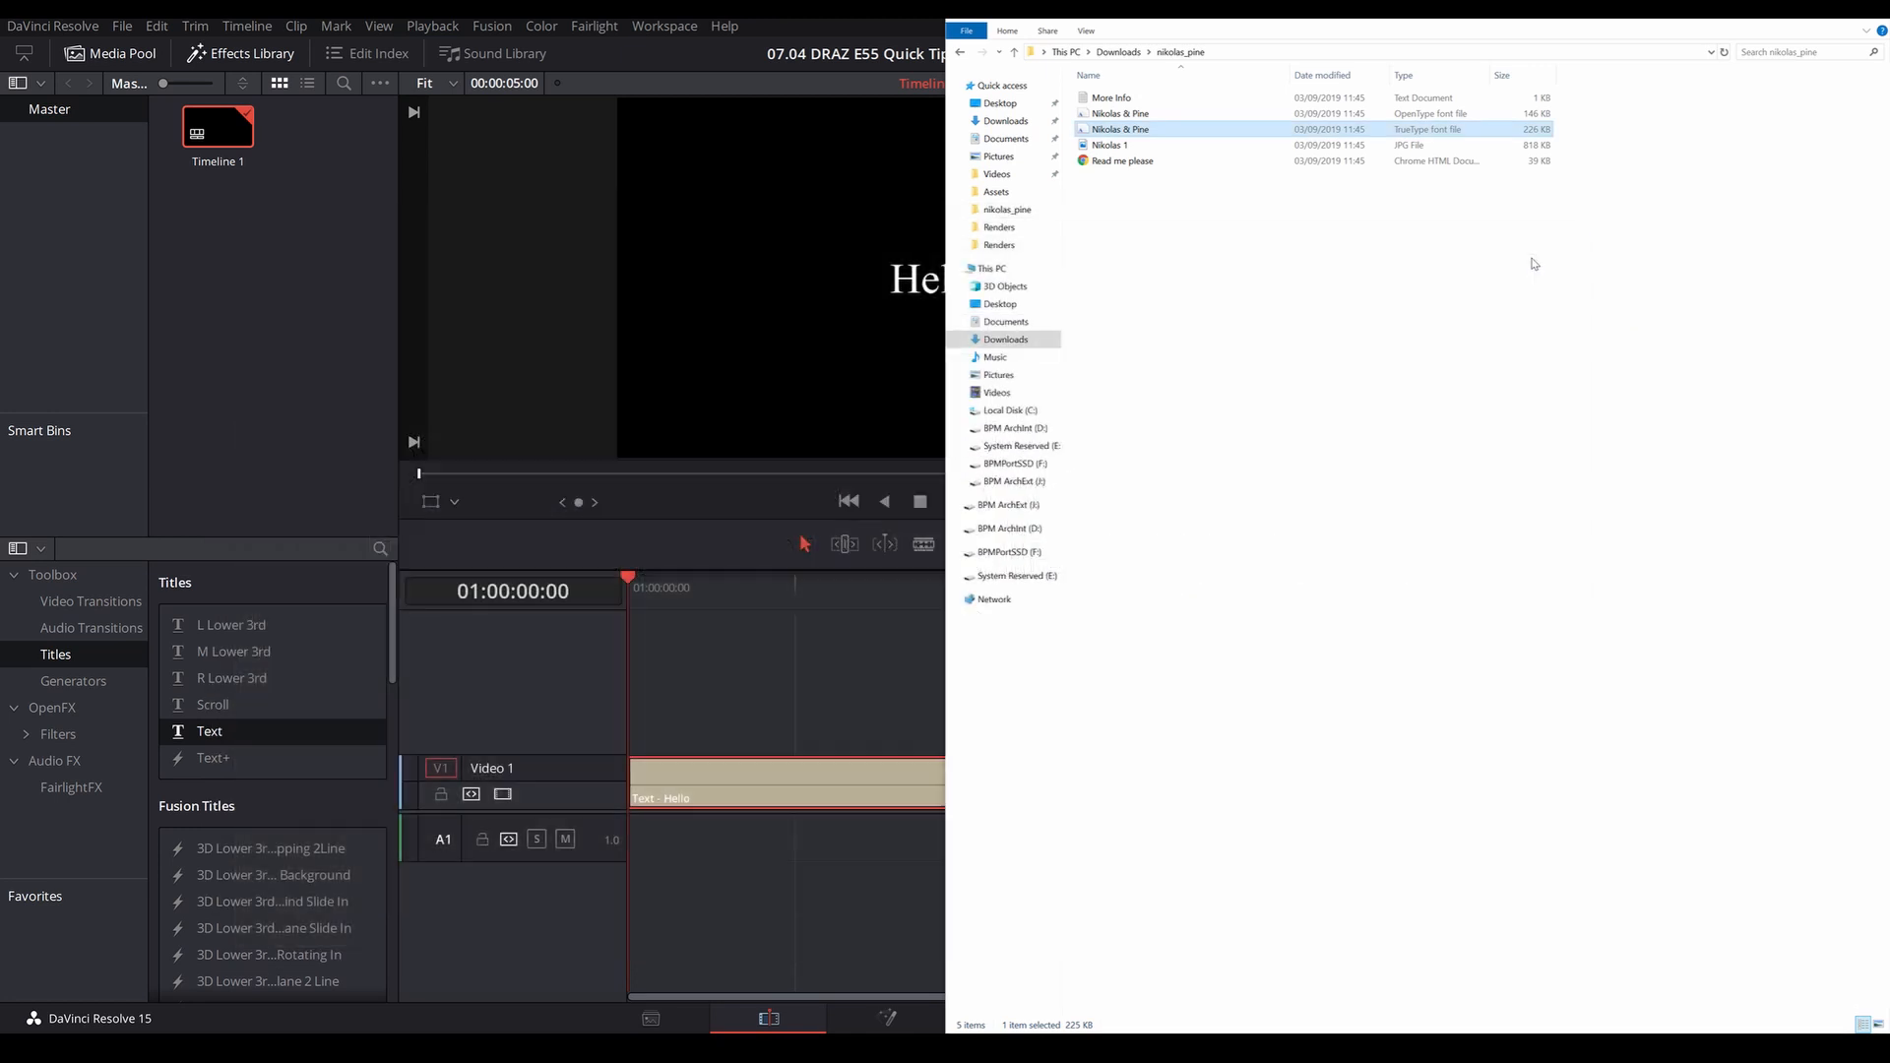
pyautogui.click(1205, 278)
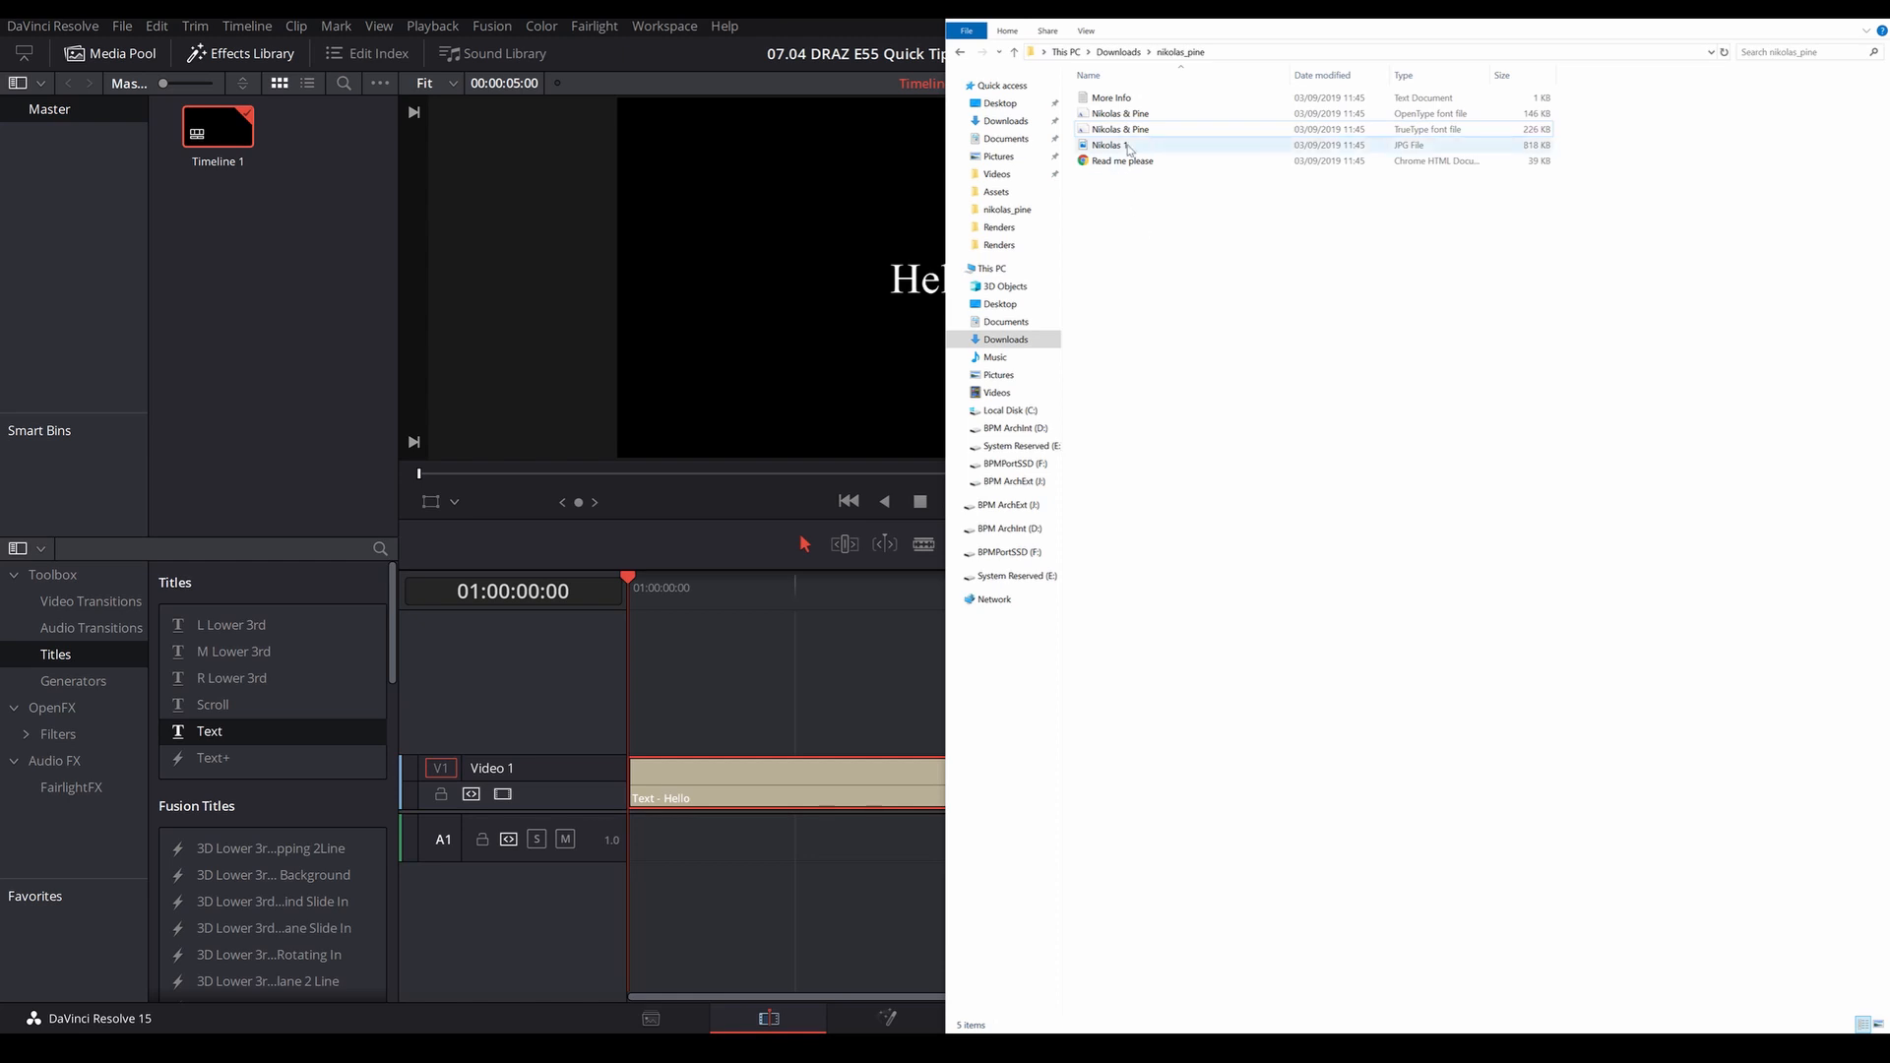
# - Install the Nikolas & Pine TrueType font for all users from its right-click menu
pyautogui.rightClick(1118, 130)
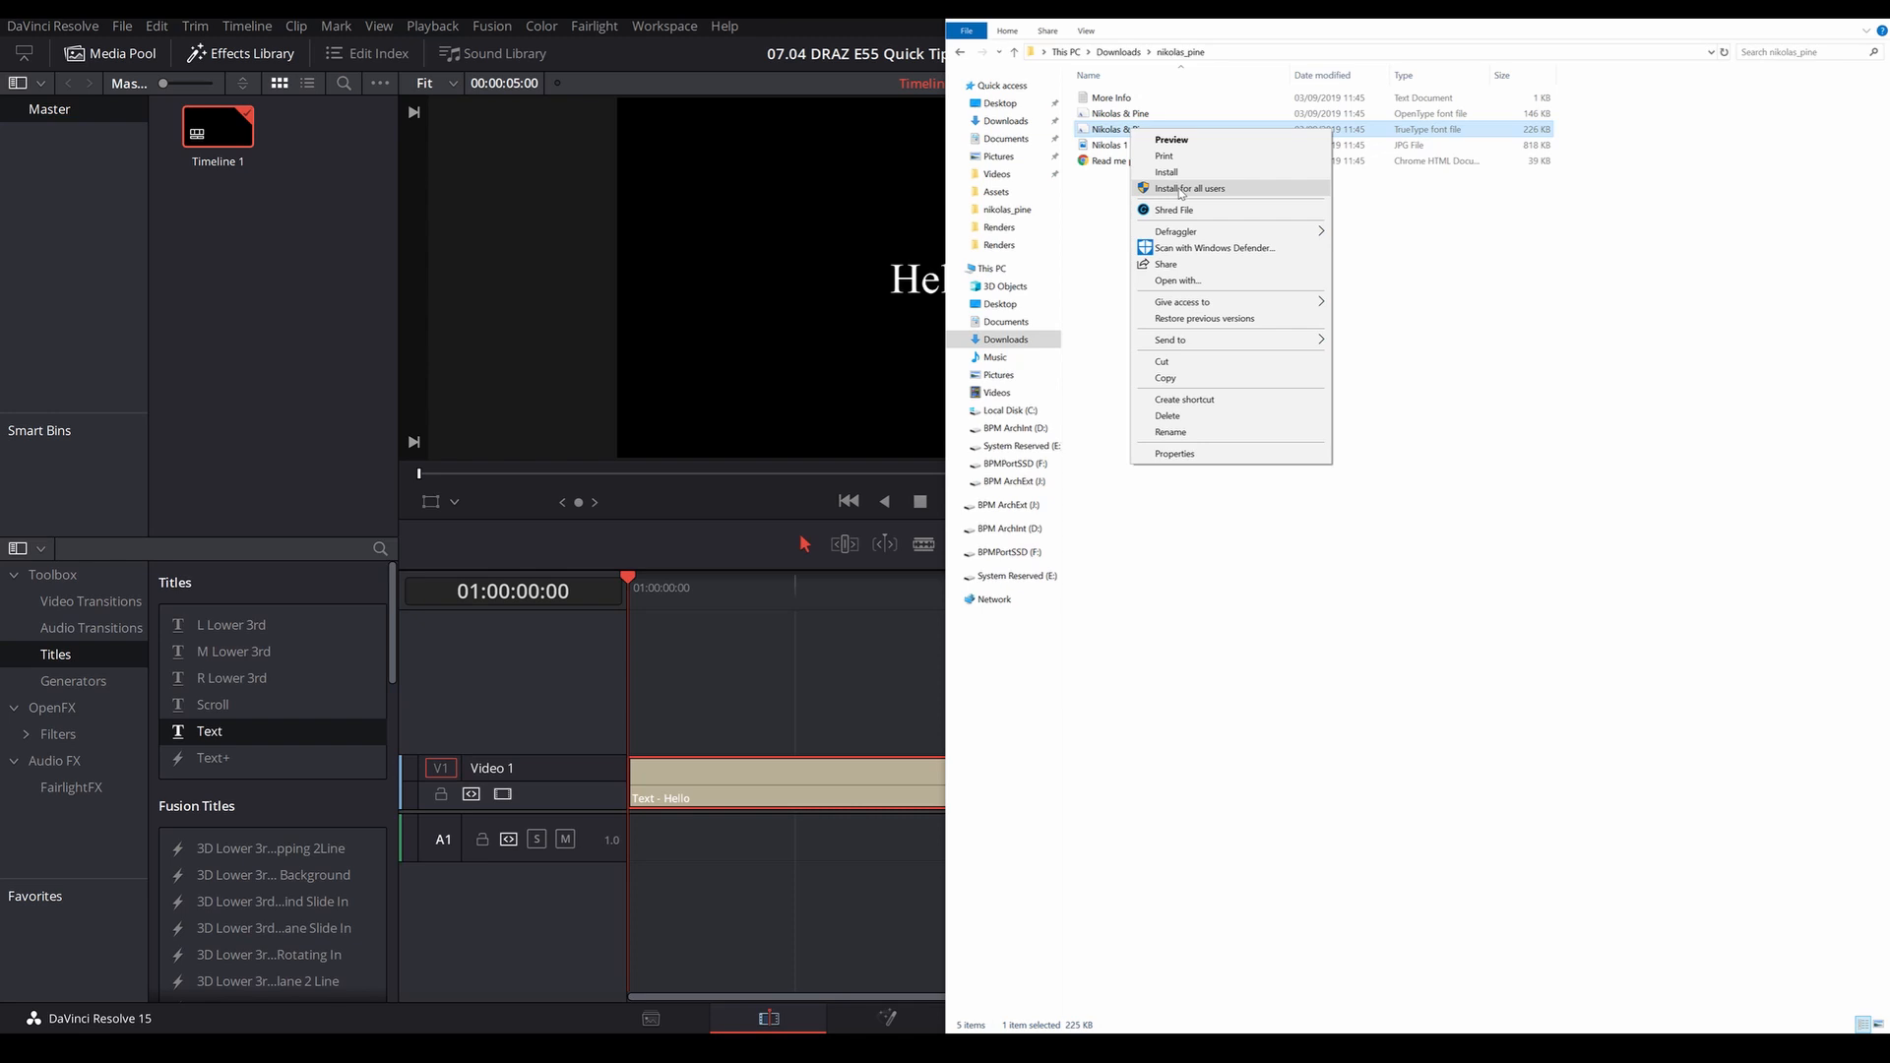
pyautogui.click(1166, 171)
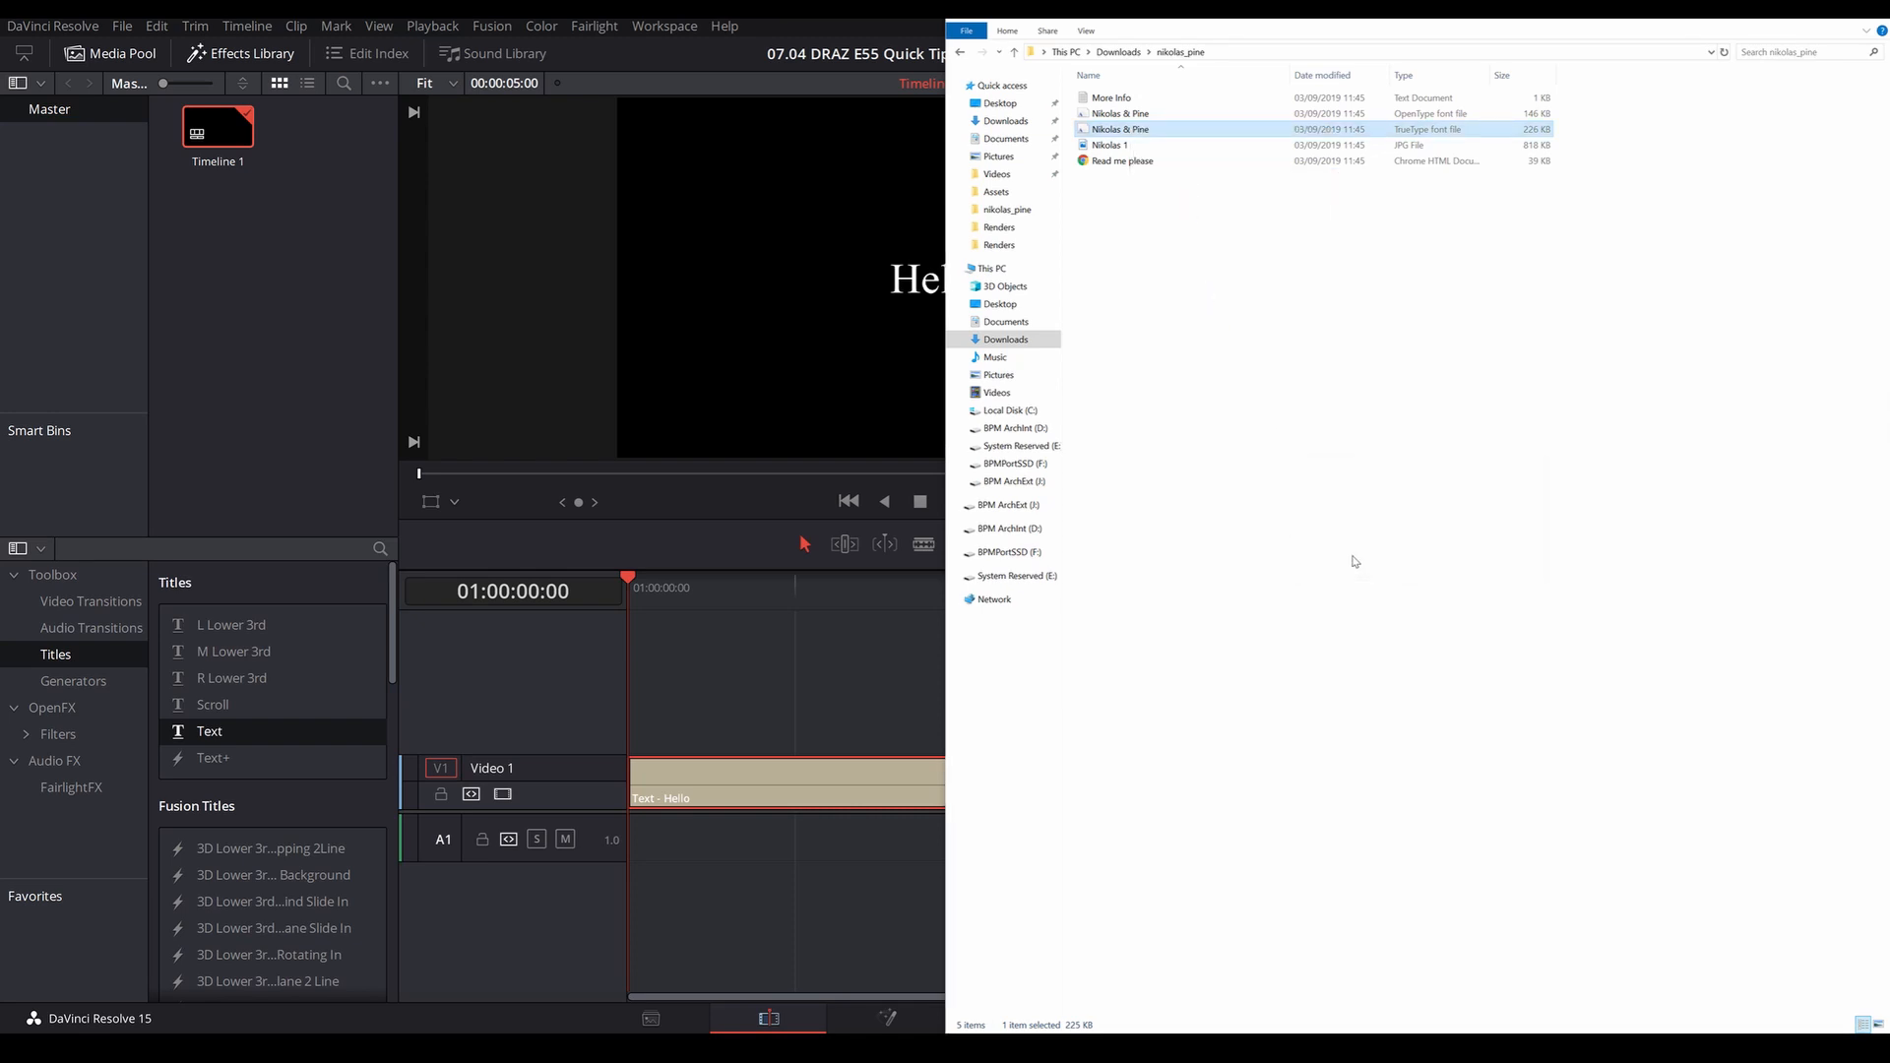
pyautogui.click(1355, 561)
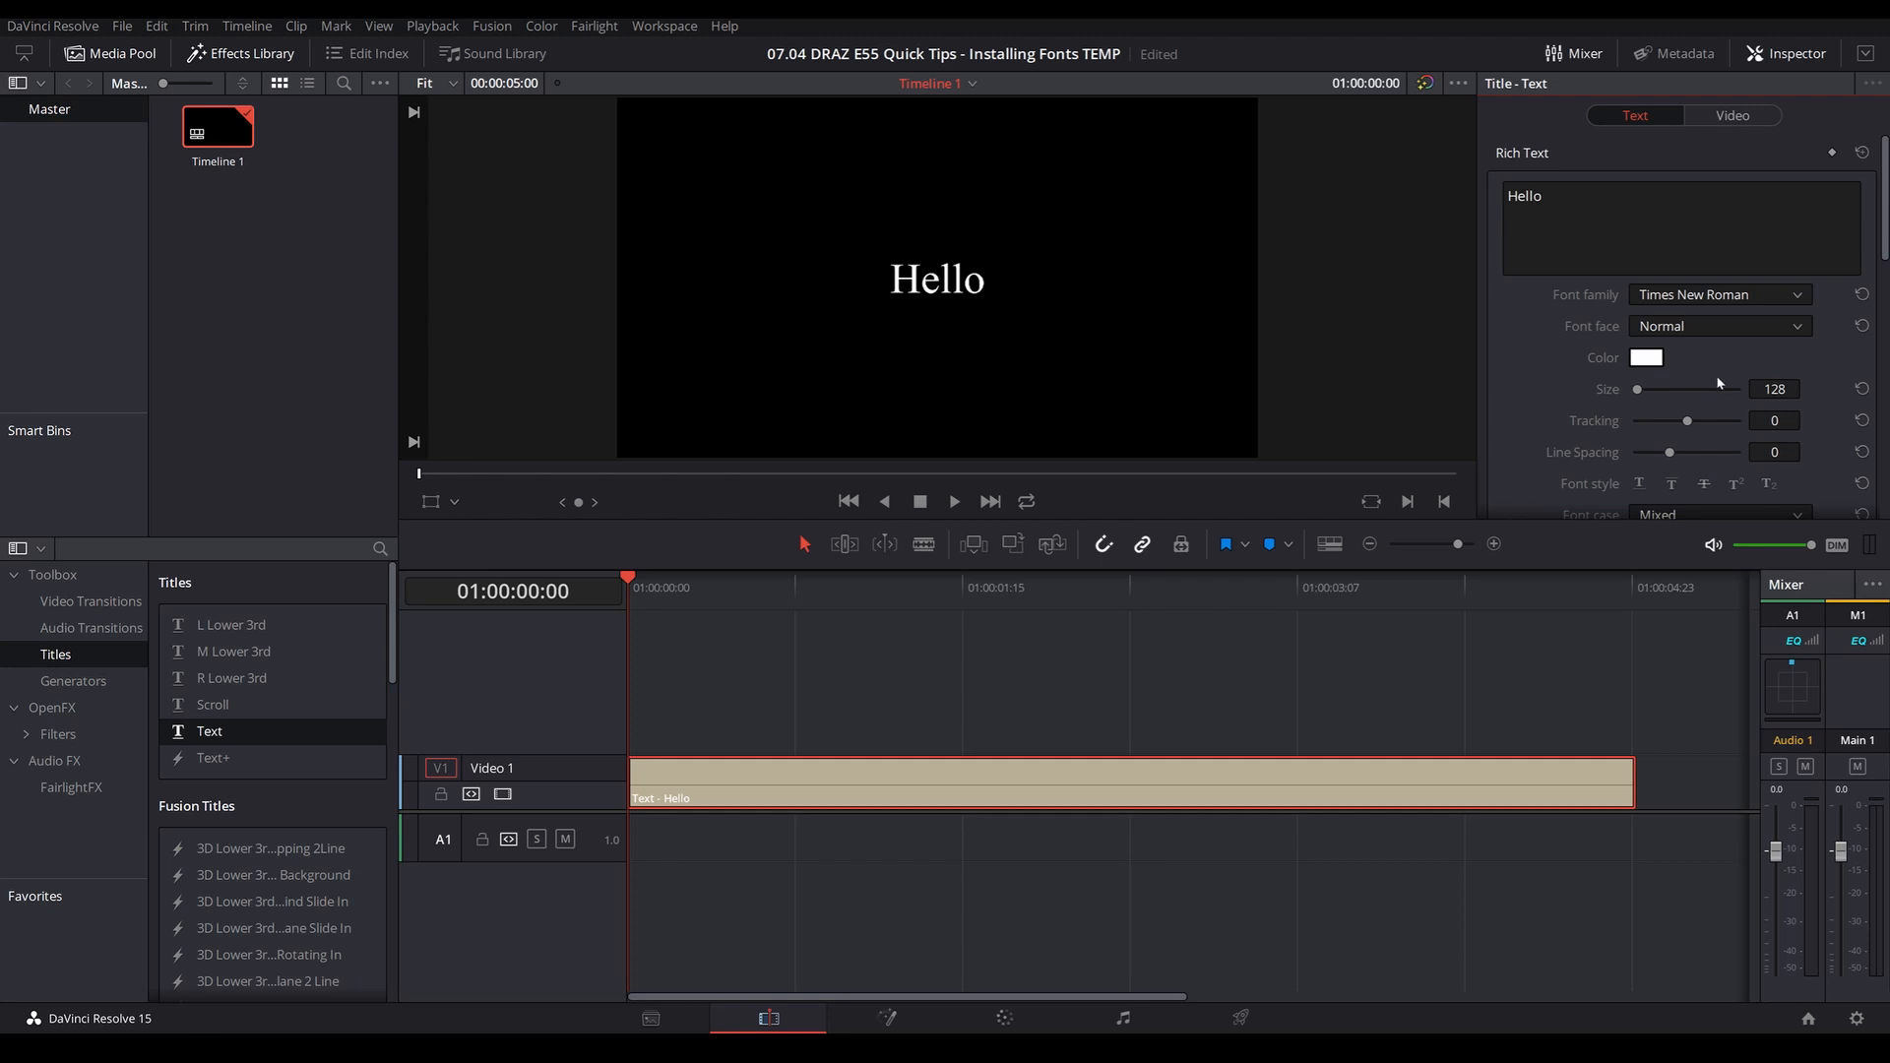
pyautogui.click(1717, 293)
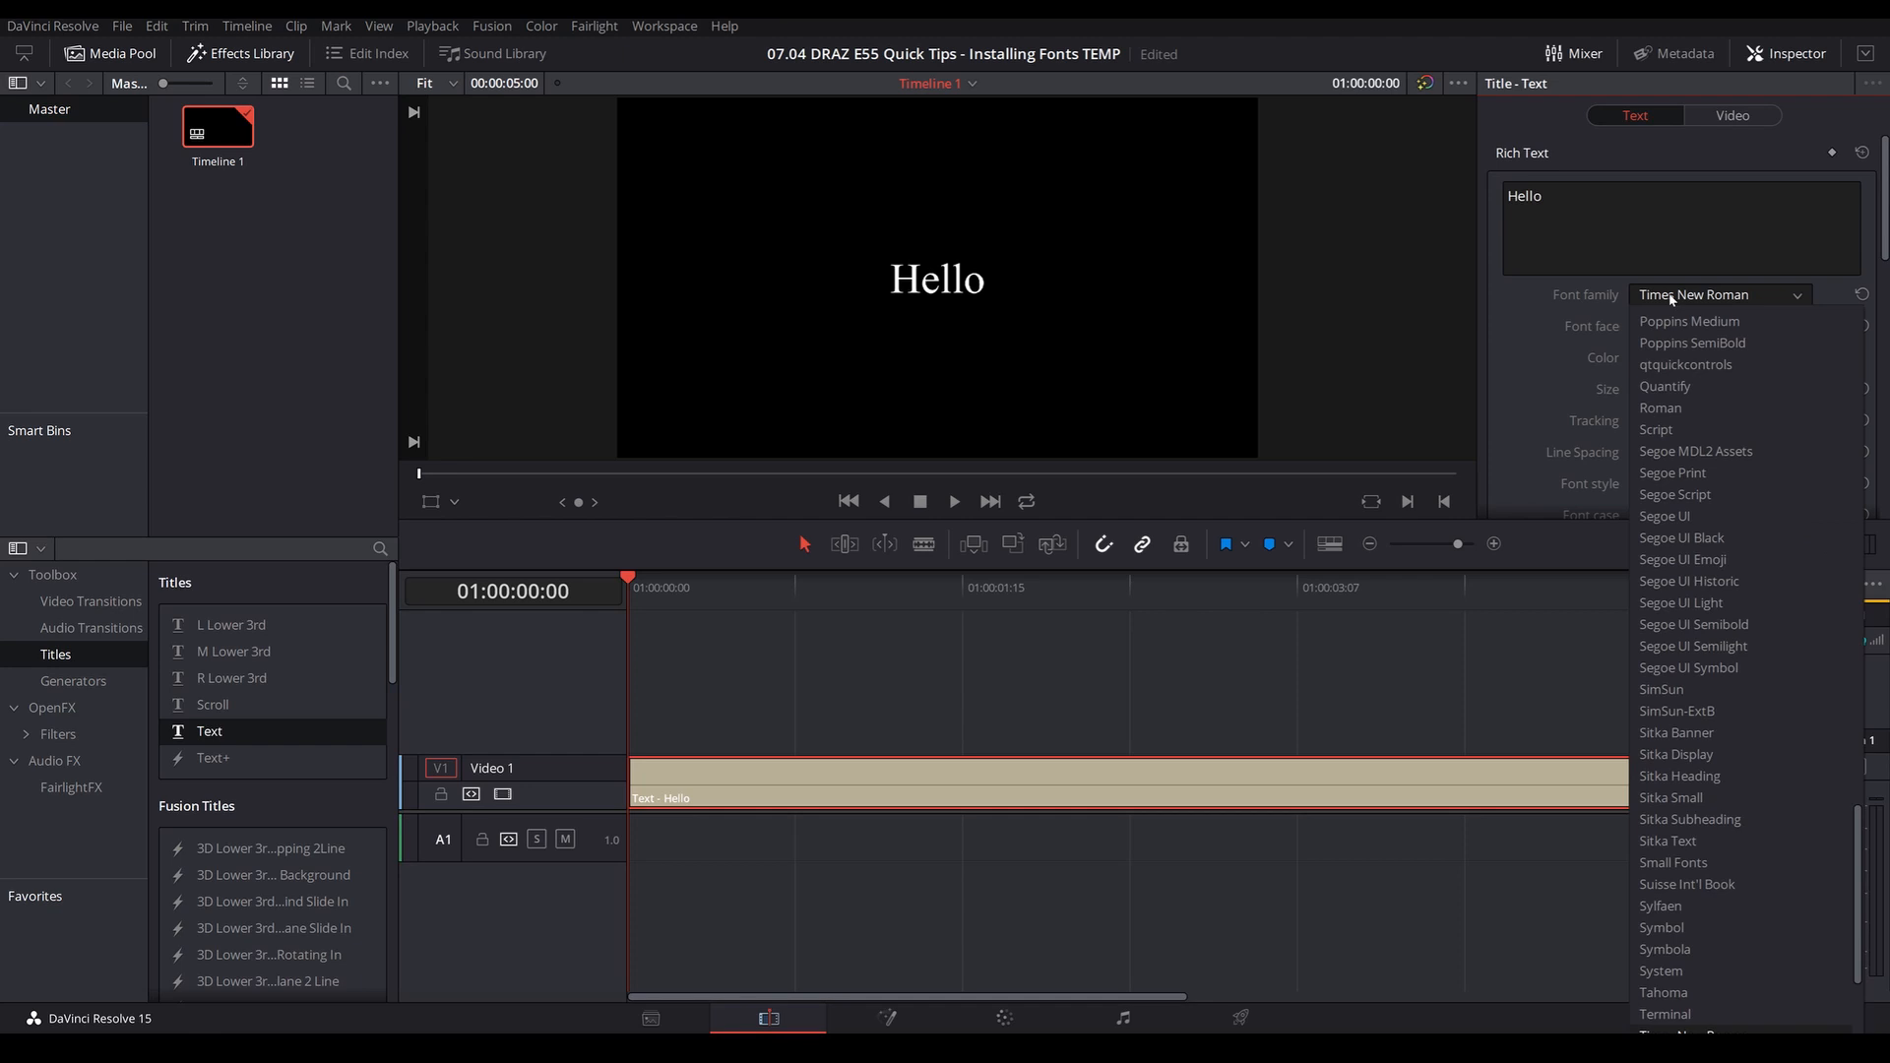
pyautogui.scroll(3)
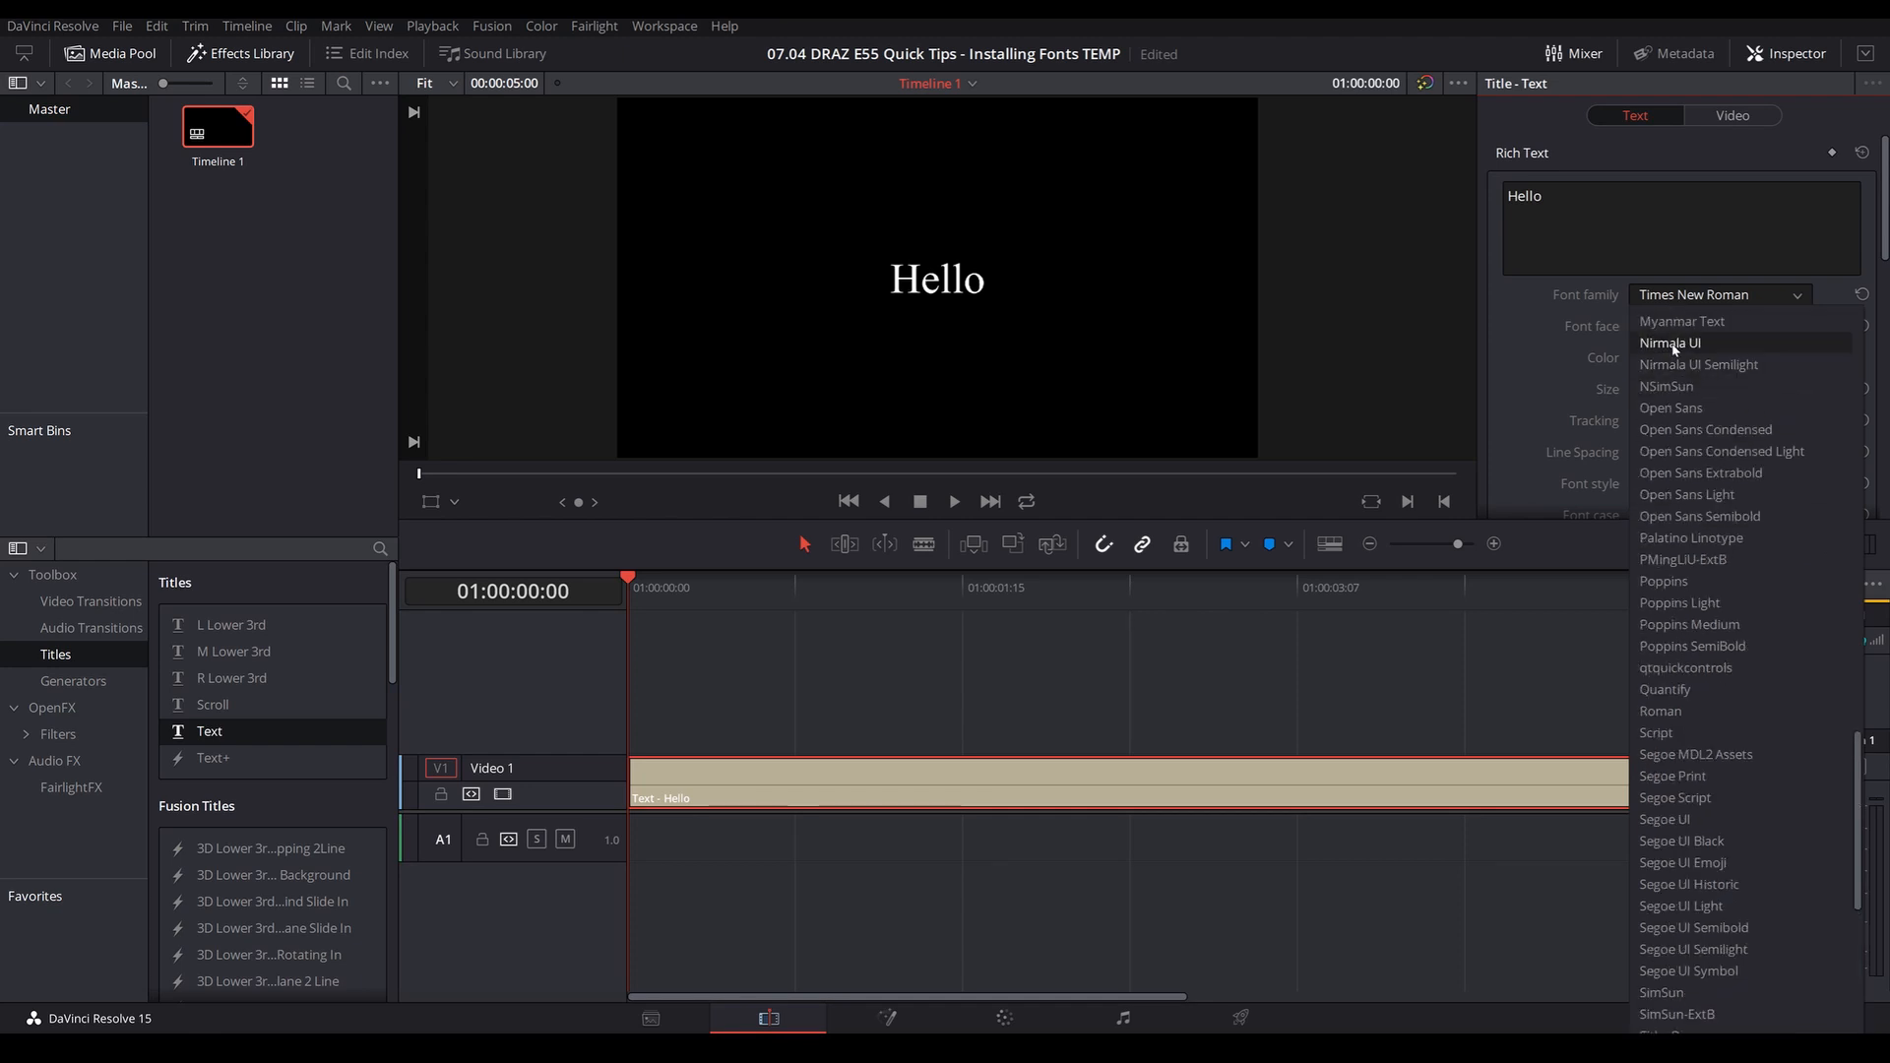
pyautogui.moveTo(1667, 386)
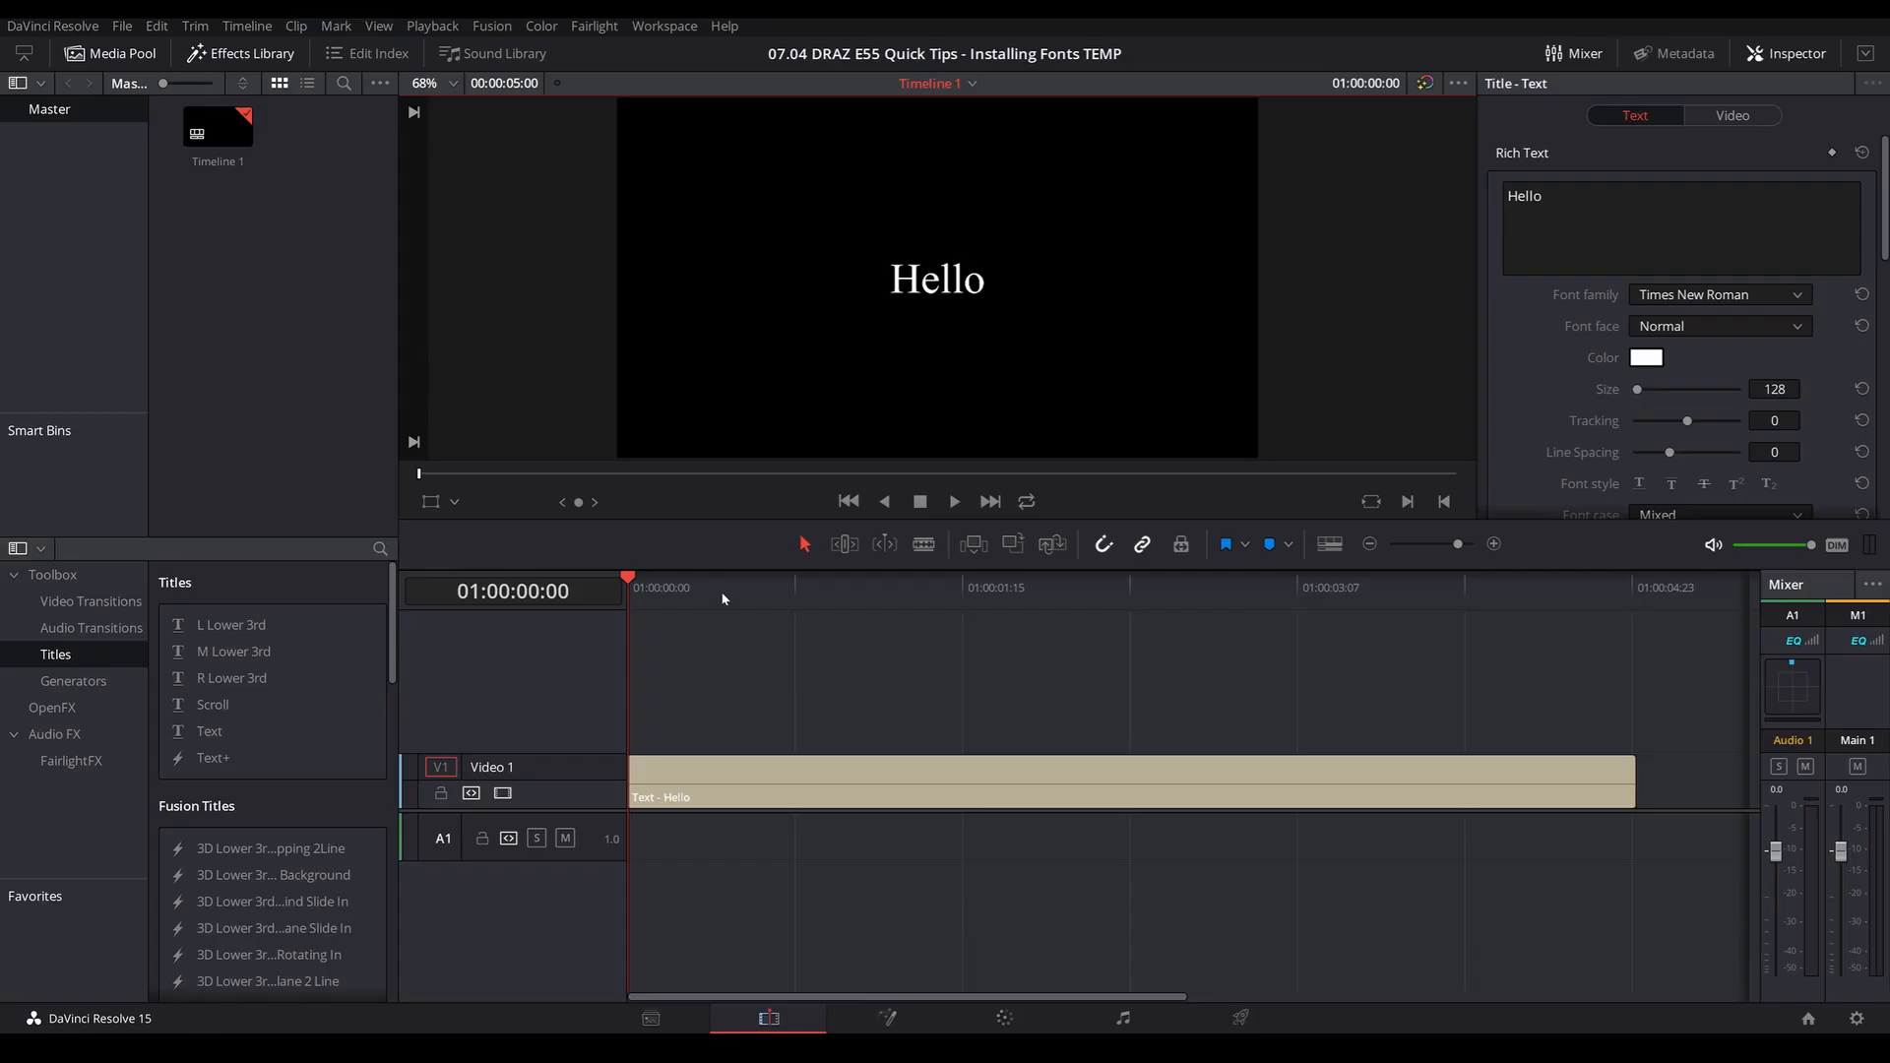
pyautogui.moveTo(1738, 307)
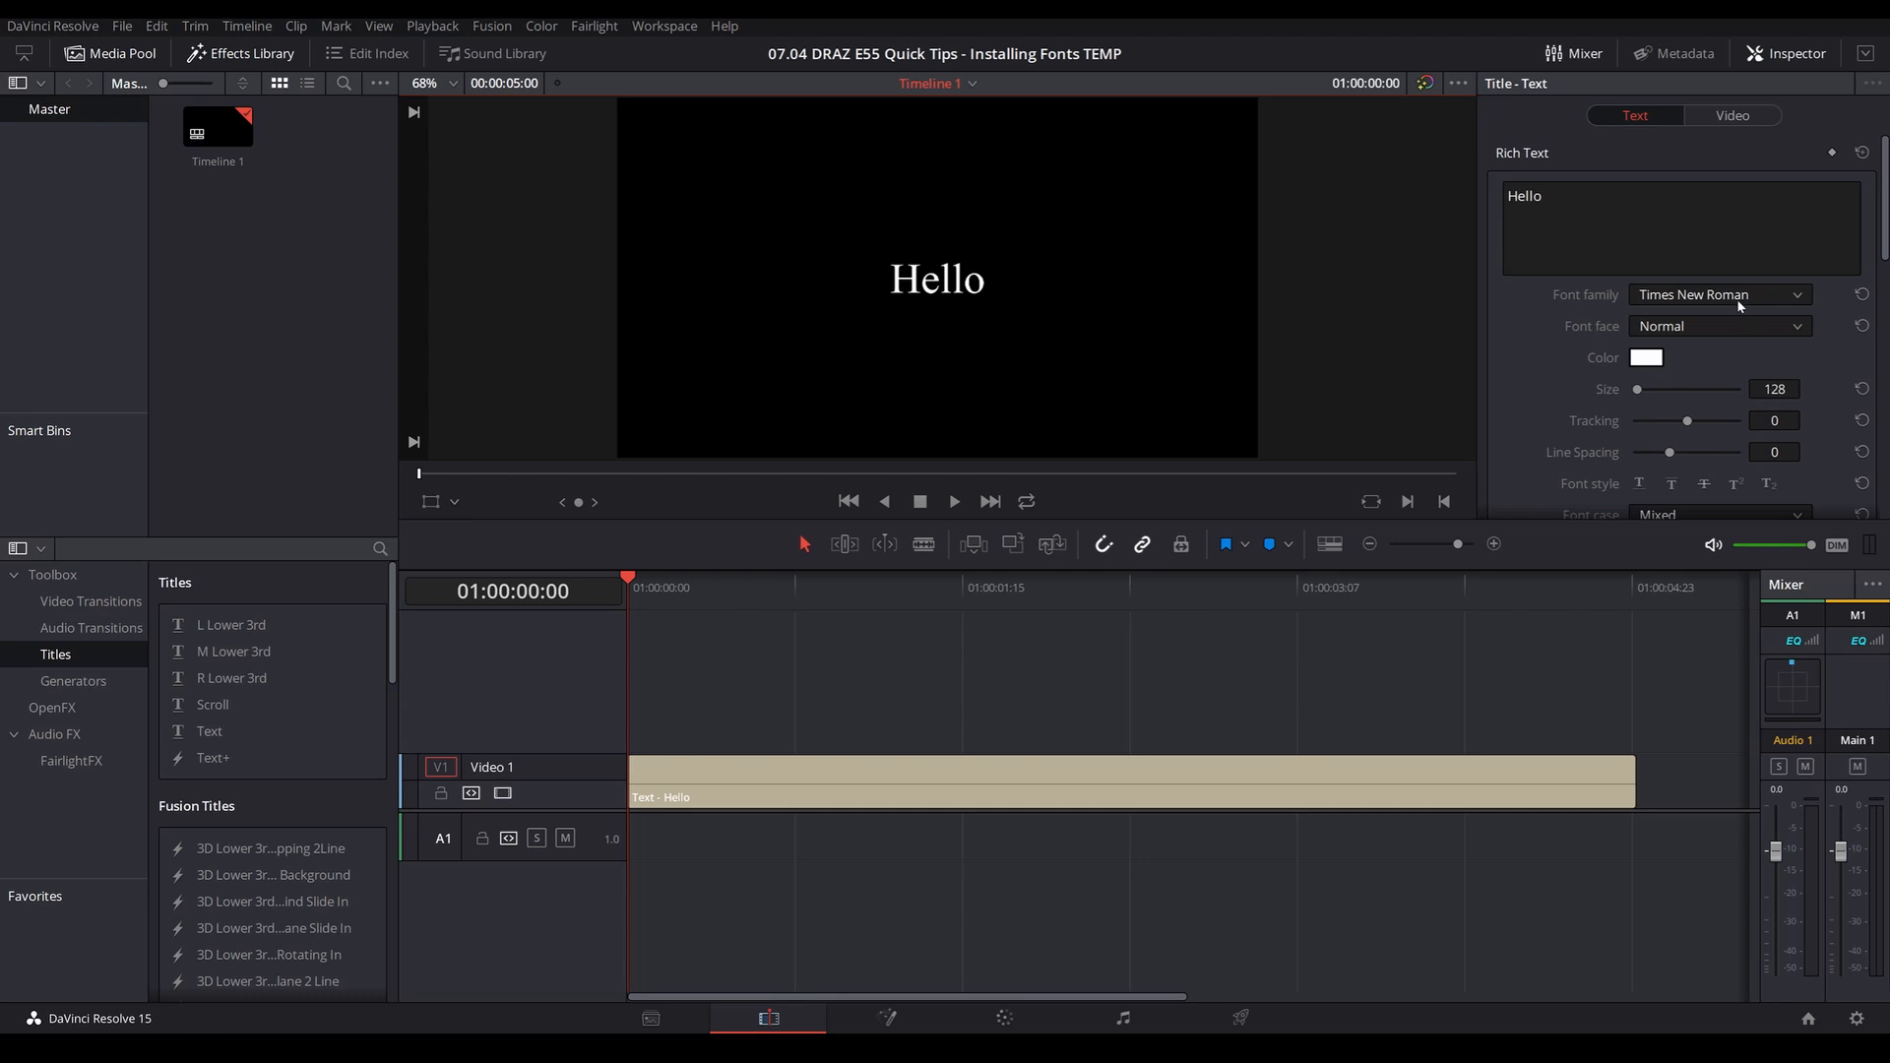
# - Set the Hello title's font family to Nikolas & Pine in the Inspector
pyautogui.click(1717, 293)
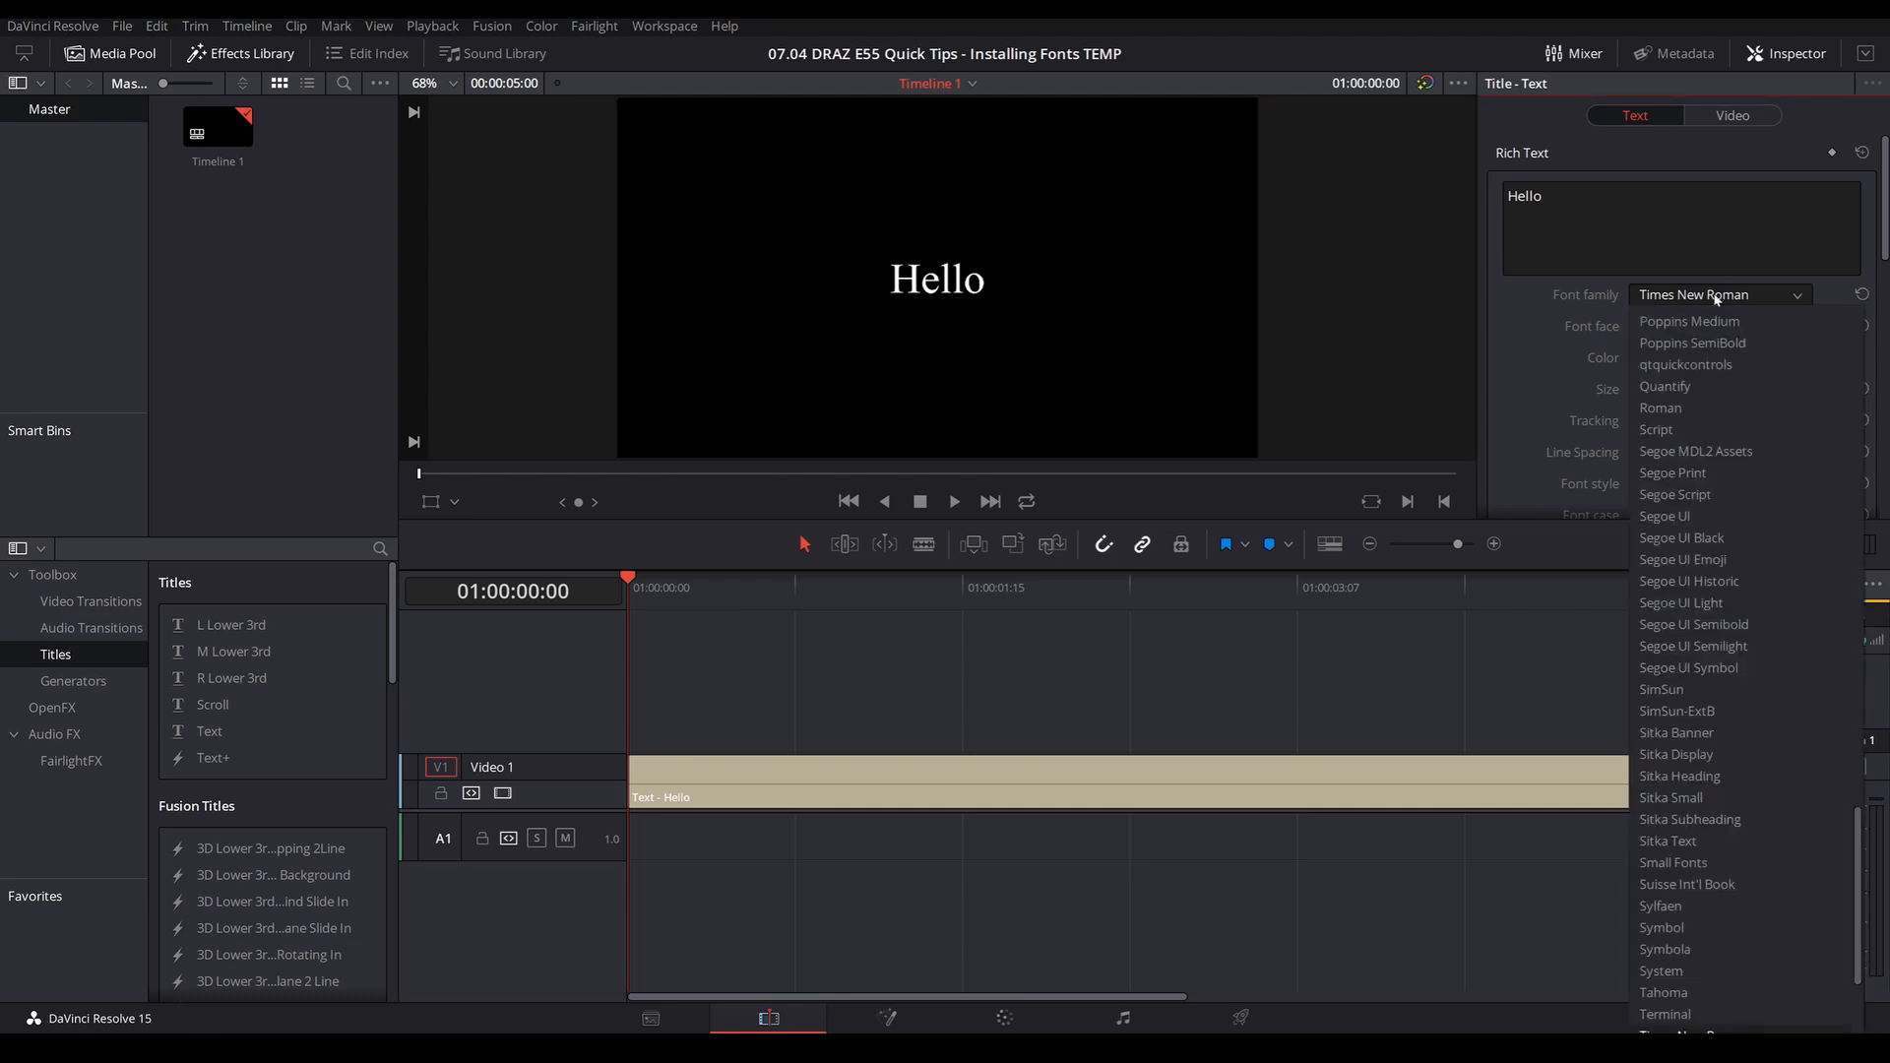
pyautogui.scroll(3)
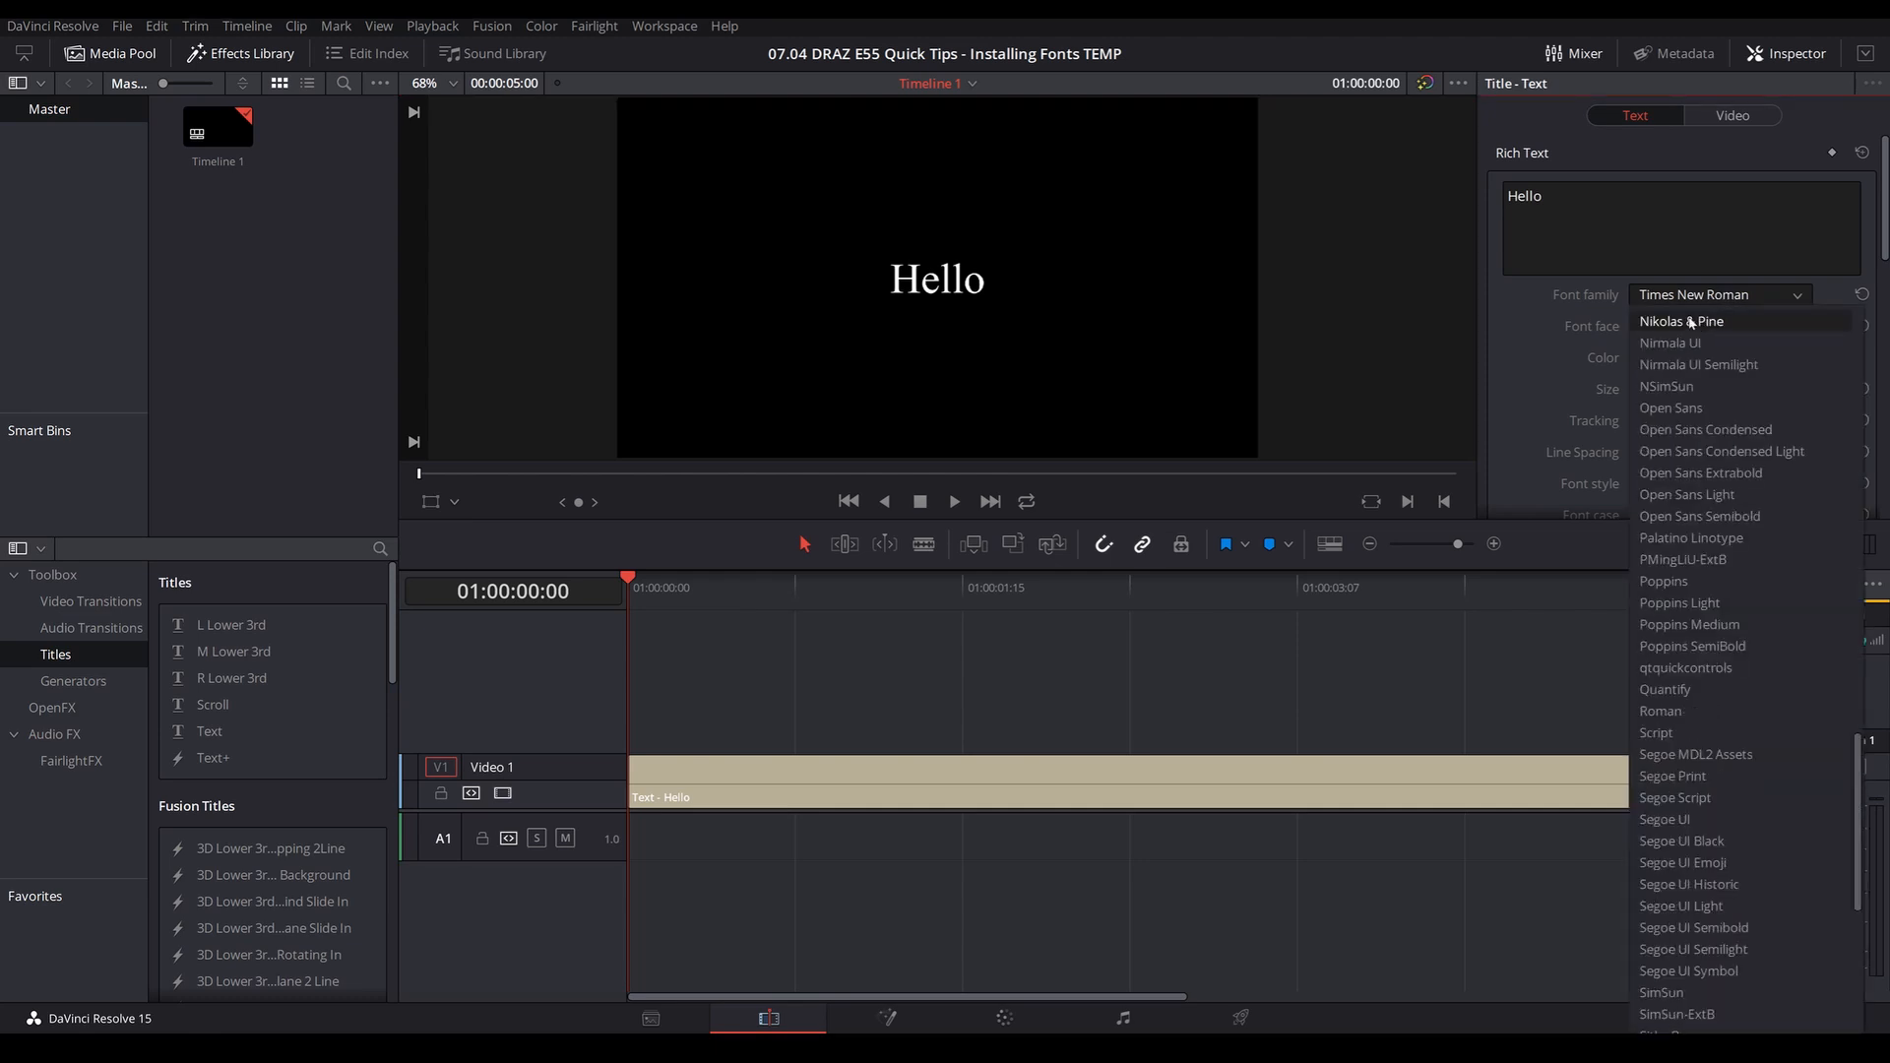
pyautogui.click(1679, 321)
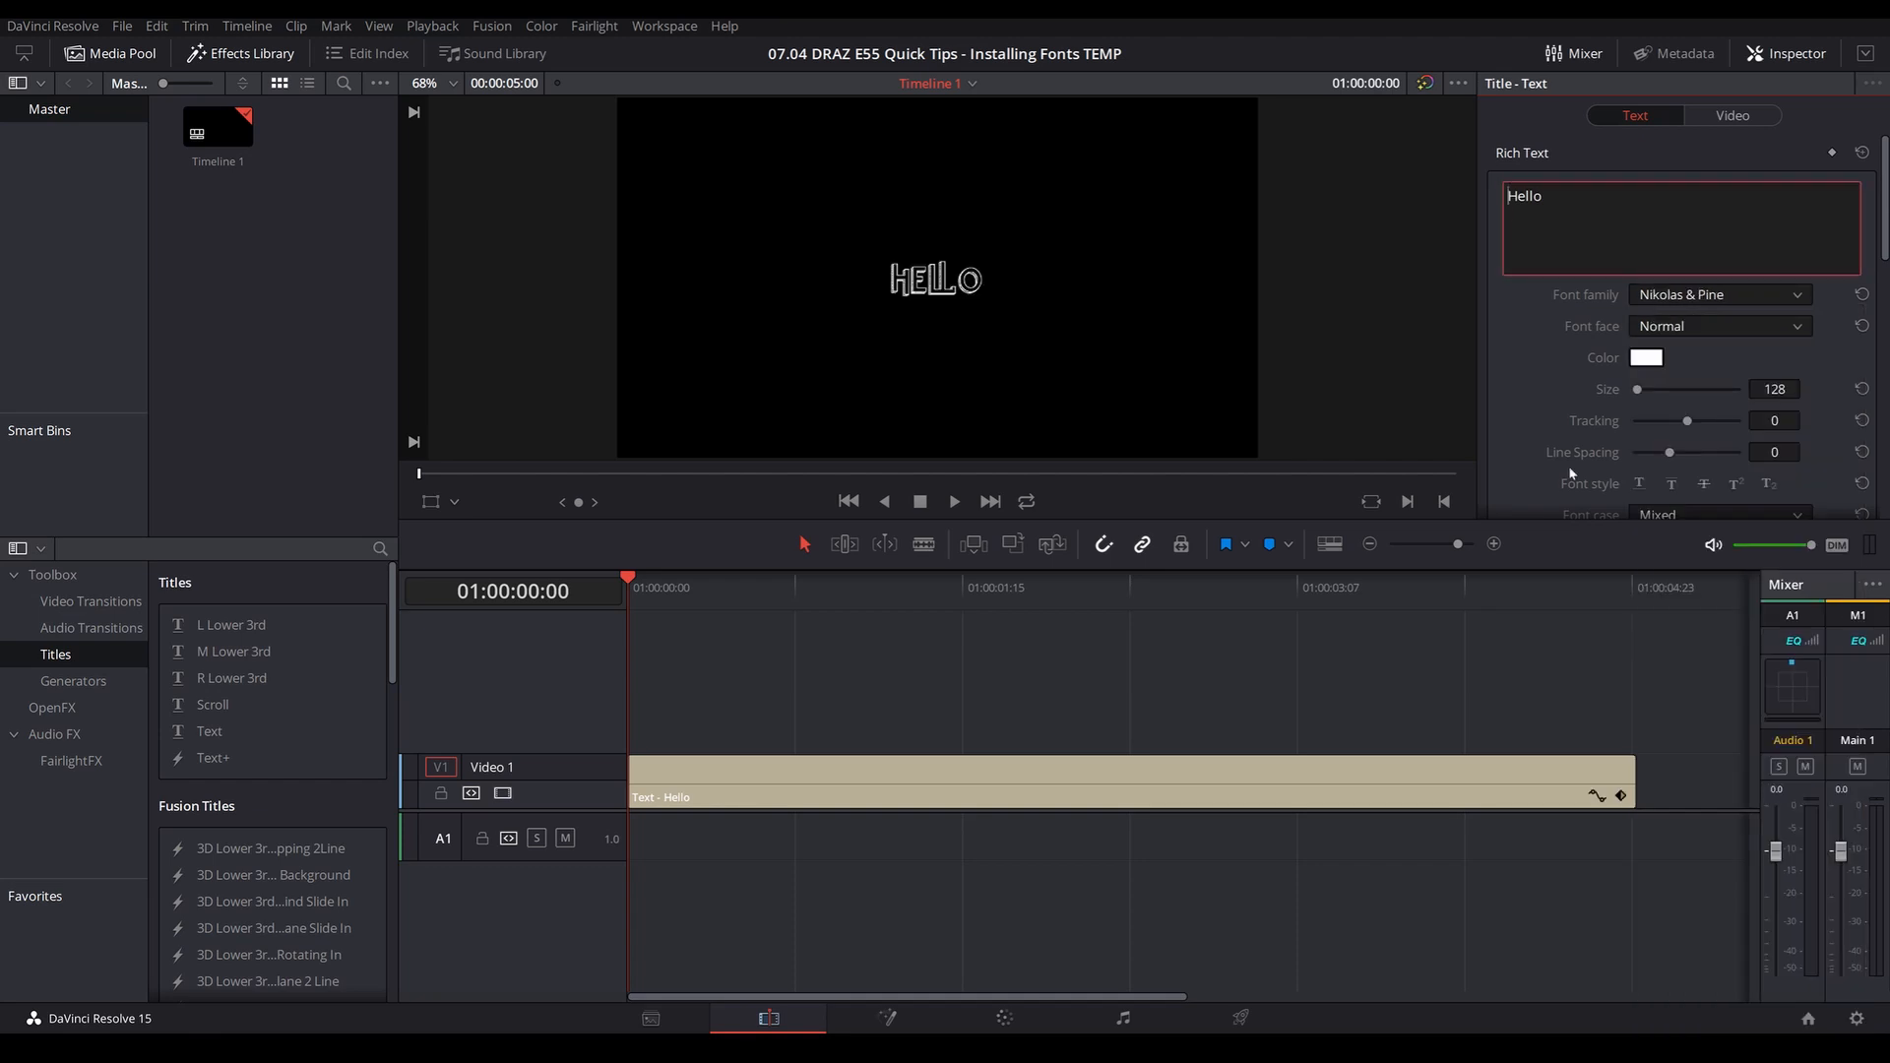